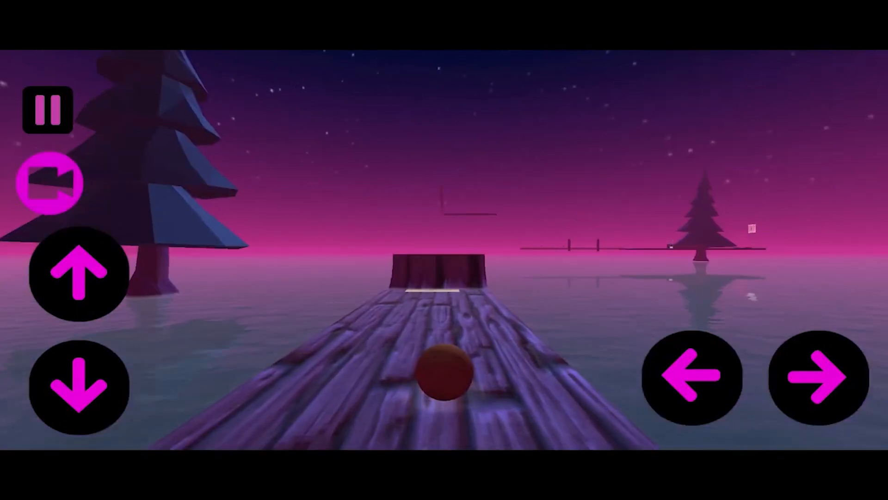
Watch the rolling-ball gameplay demo before the Unity soccer-ball project appears
left_click(79, 275)
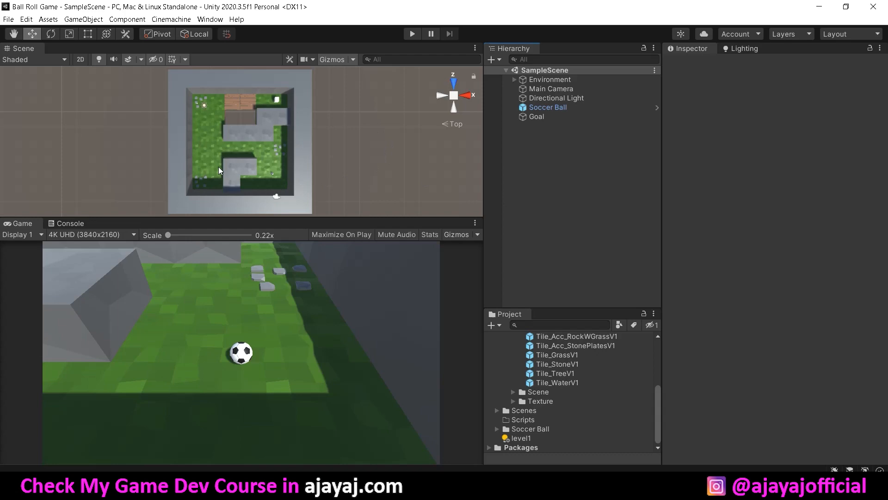
mouse_move(526, 137)
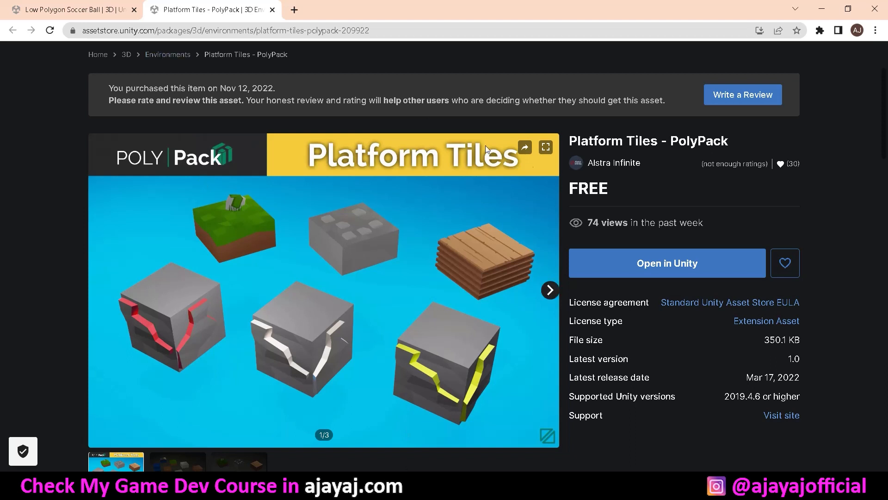
mouse_move(519, 242)
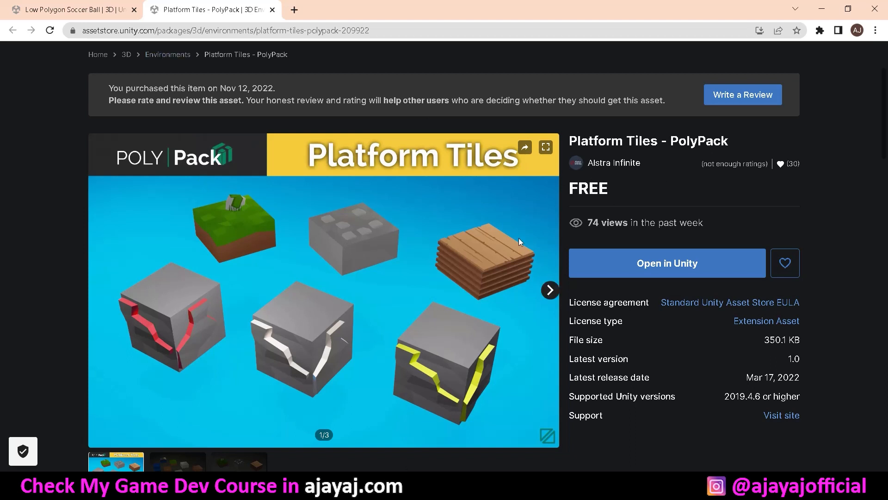
Show the free Low Polygon Soccer Ball page in the Unity Asset Store
left_click(68, 9)
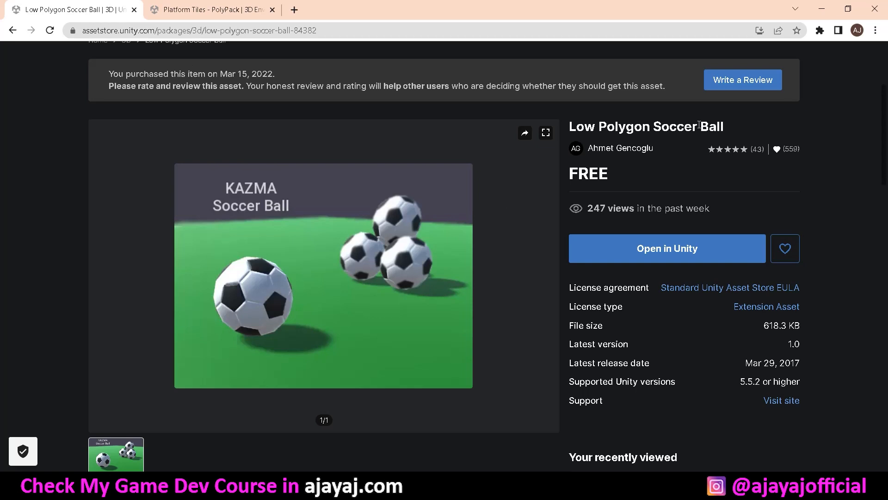
mouse_move(226, 22)
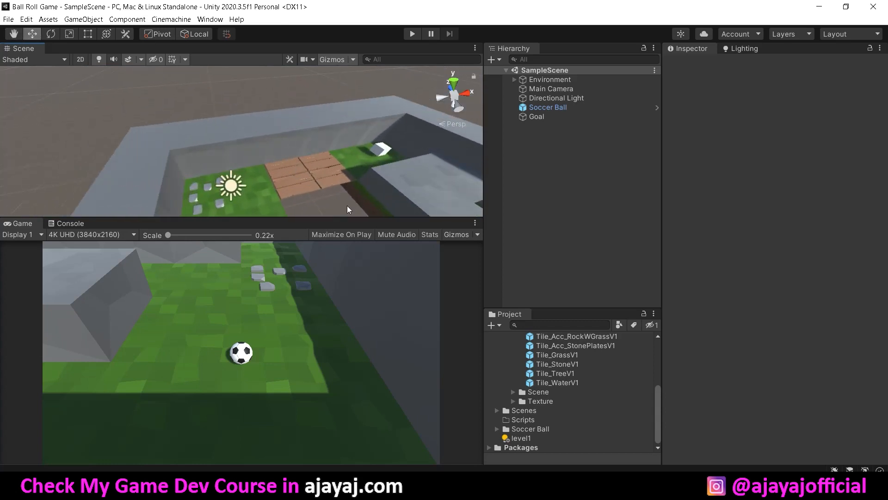
left_click_drag(347, 209, 348, 159)
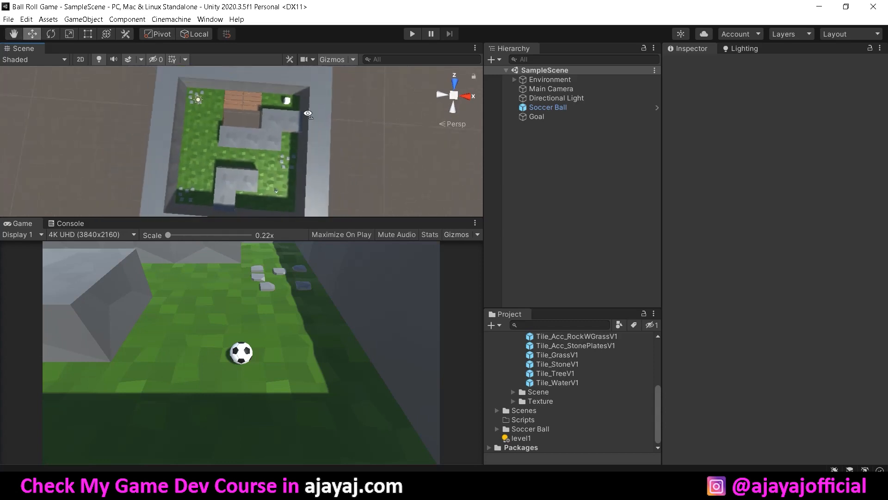
left_click(547, 107)
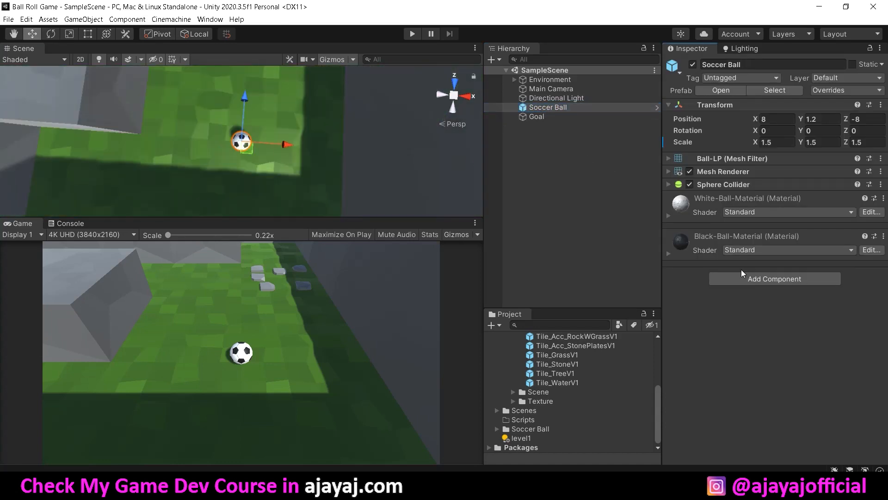
Add a Rigidbody component to the Soccer Ball, collapse its panels, then select Goal
left_click(669, 184)
type("r")
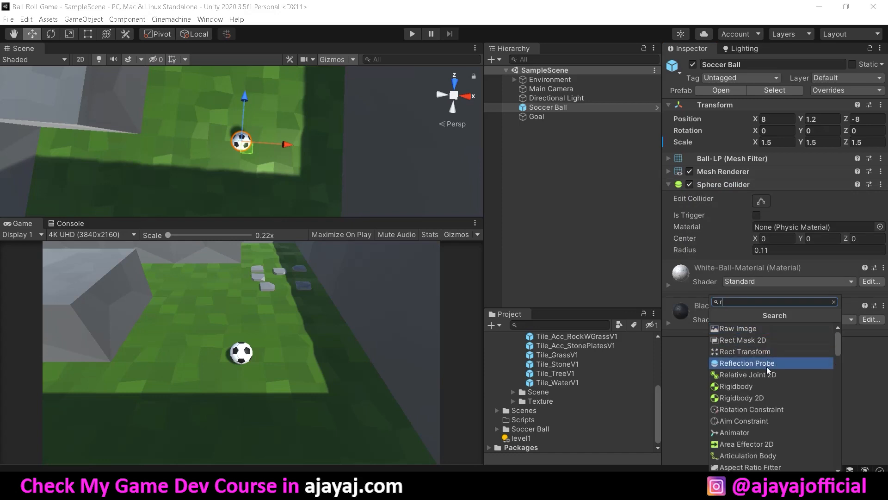
left_click(735, 386)
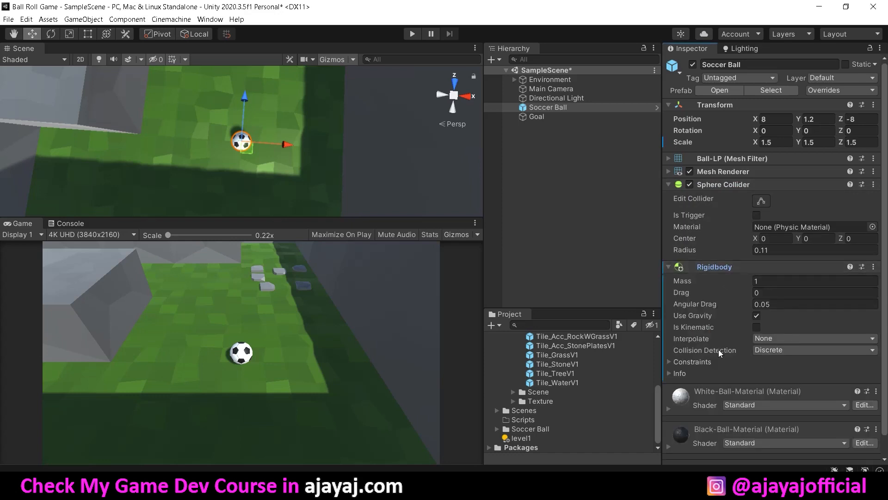
left_click(668, 184)
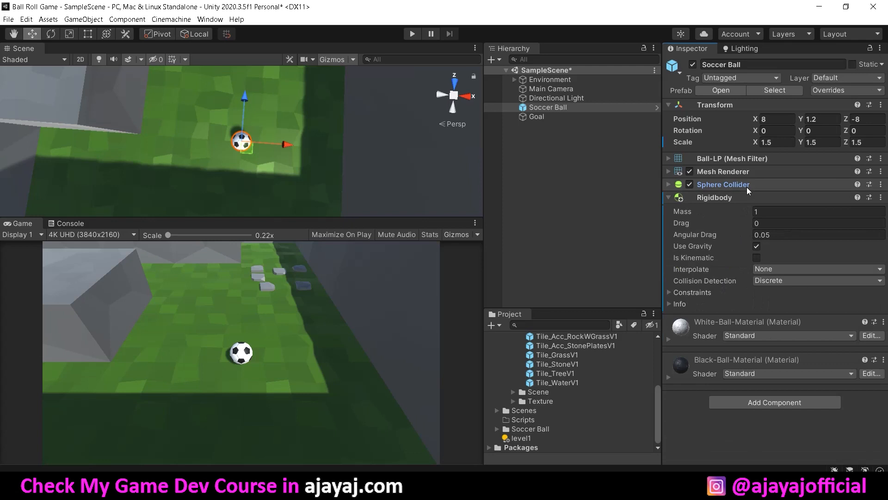
left_click(668, 197)
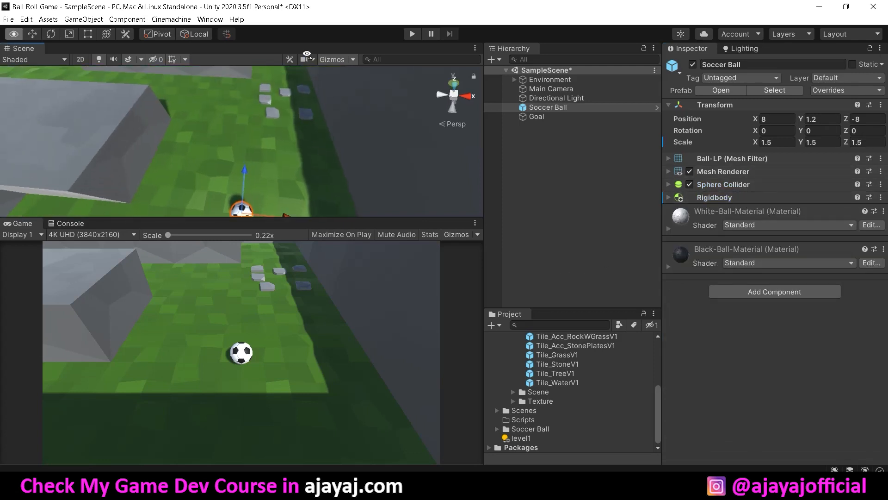
left_click(535, 116)
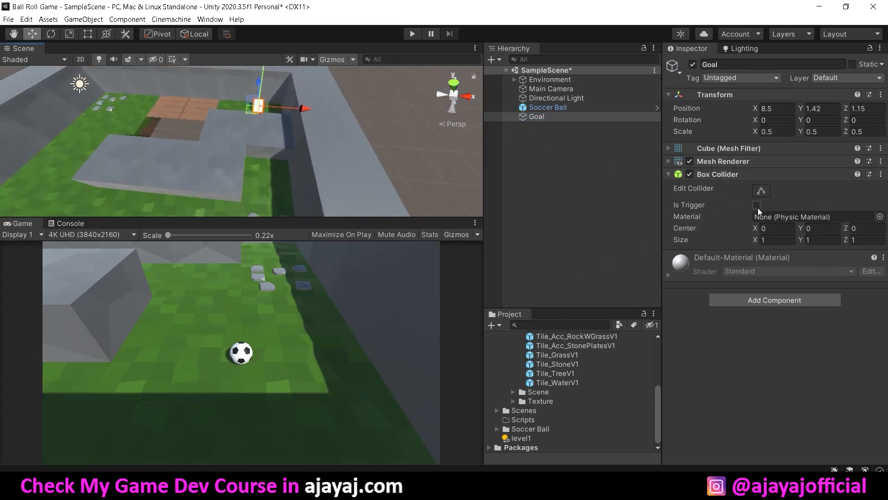
Tick Is Trigger on the Goal's Box Collider and tag the Goal as Finish
left_click(756, 204)
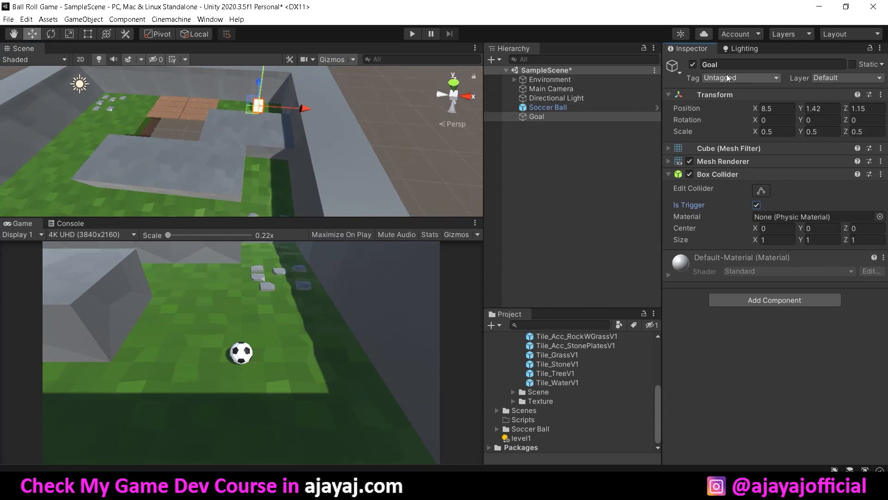
left_click(740, 78)
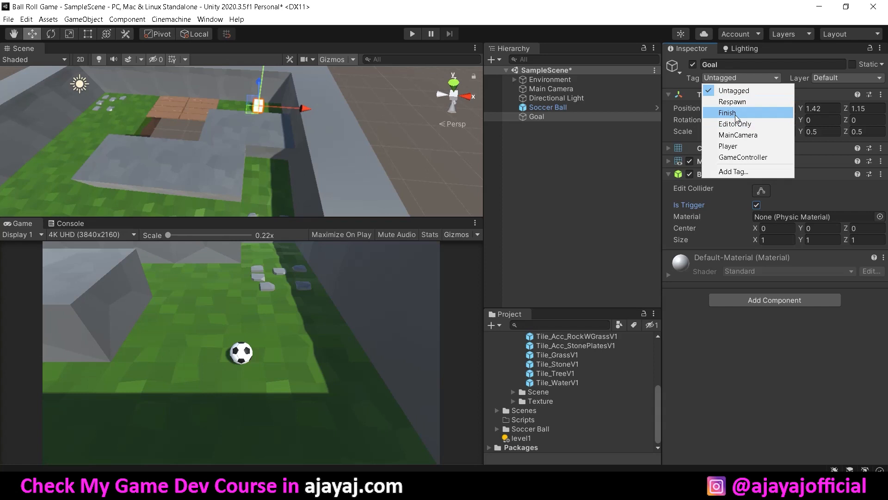
left_click(728, 112)
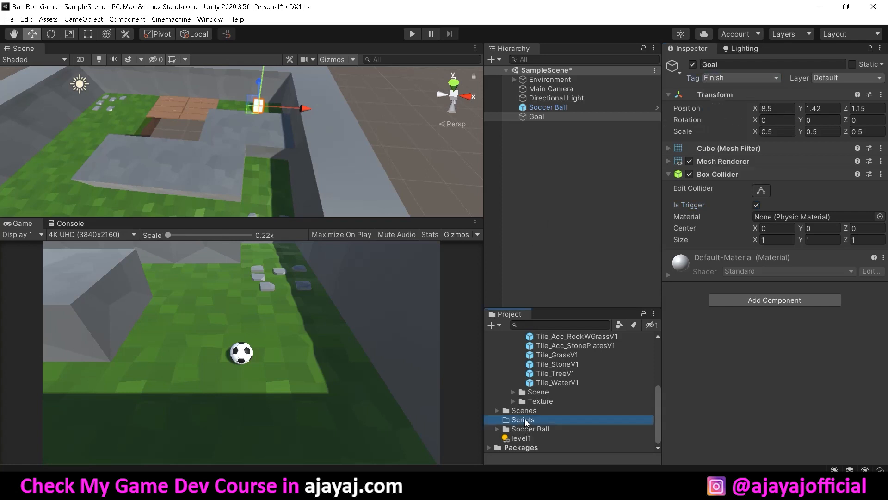
Create Ball.cs and declare public float speed, floats xInput/zInput and a Rigidbody field
right_click(522, 419)
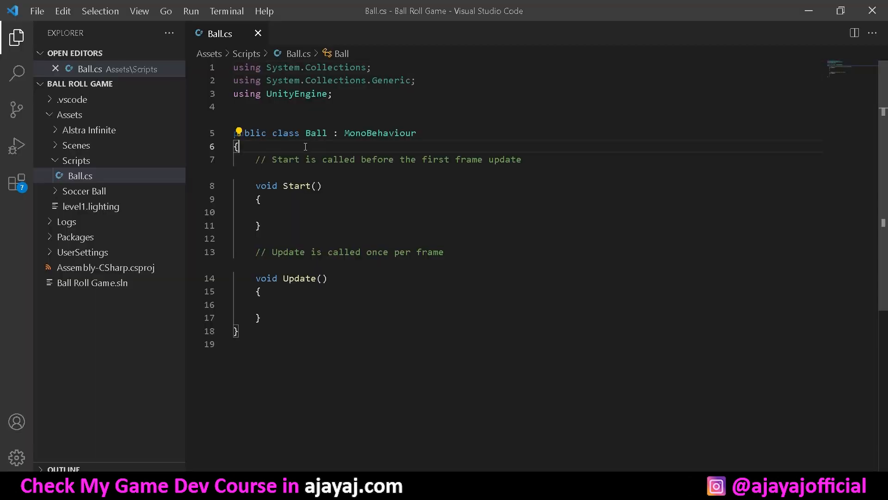
type("public f")
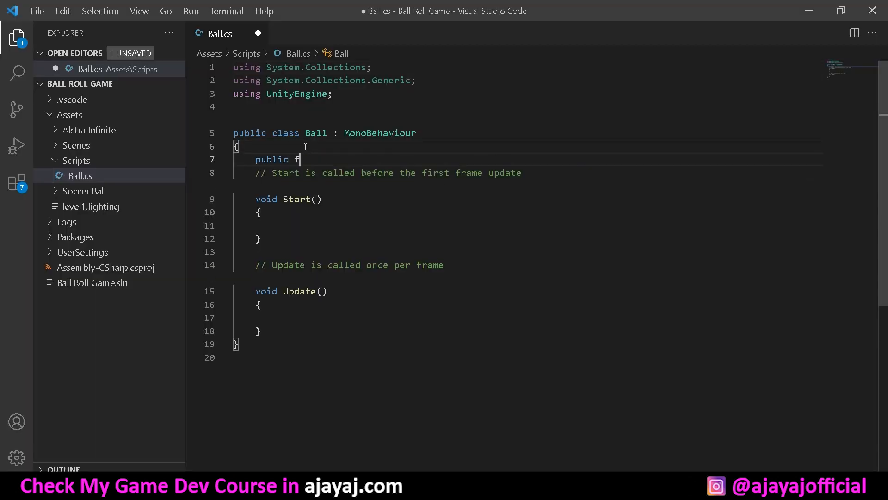
type("loat speed;")
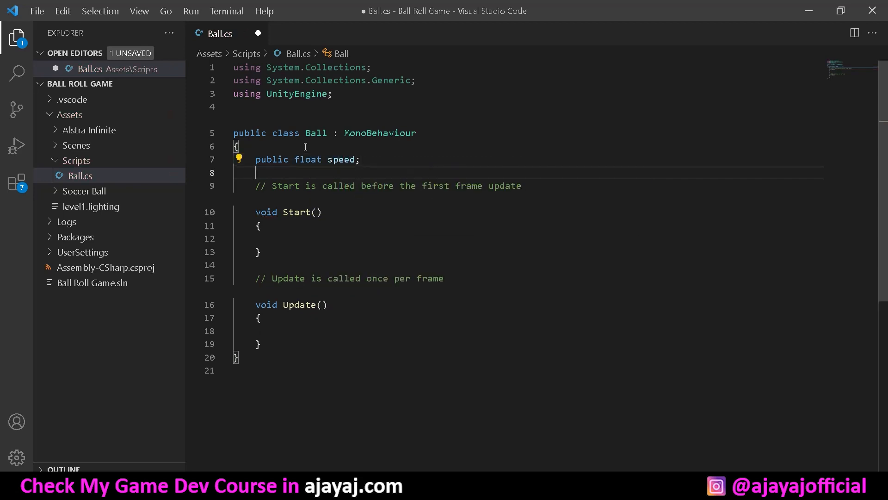
type("float")
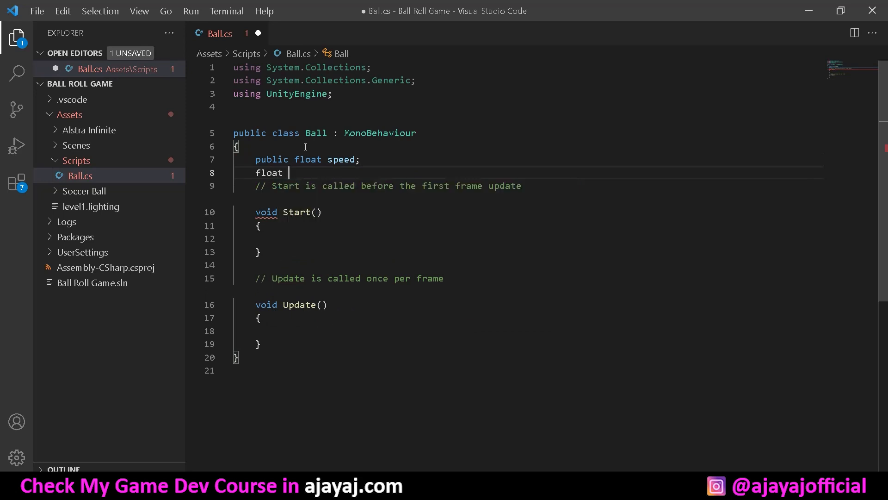
type("xInput, x")
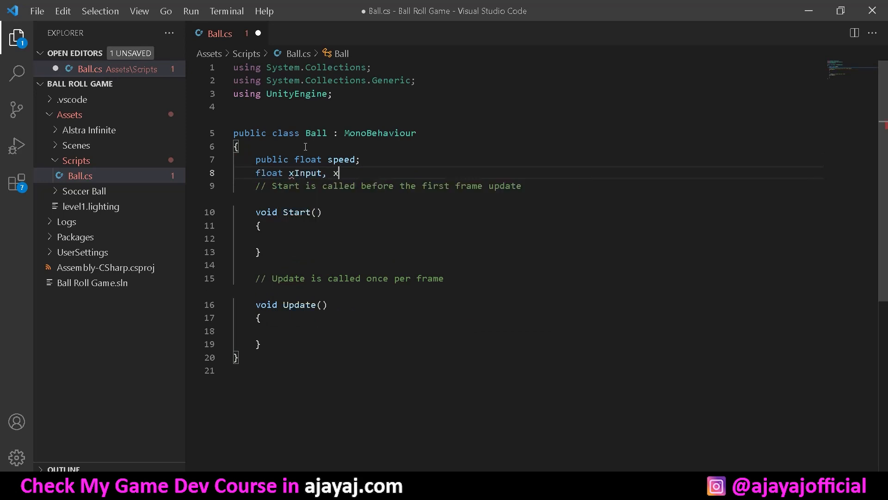
type("Input;")
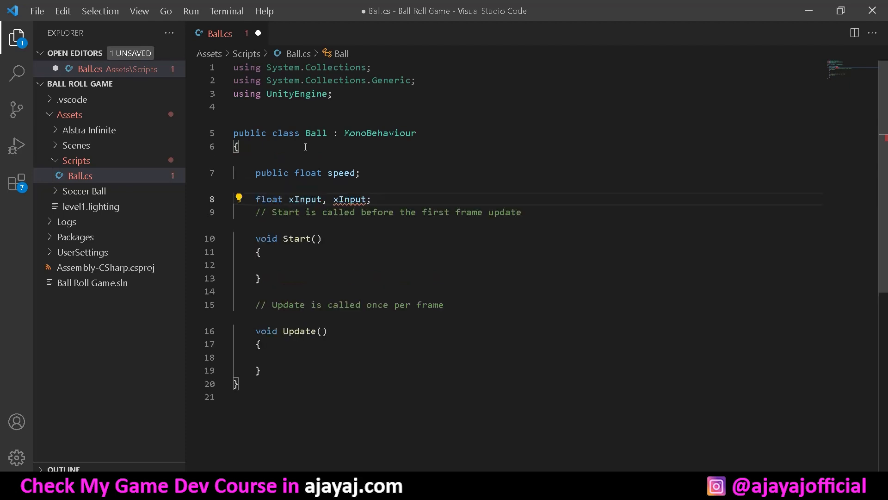
type("Rigidbody rigidbody;")
type("z")
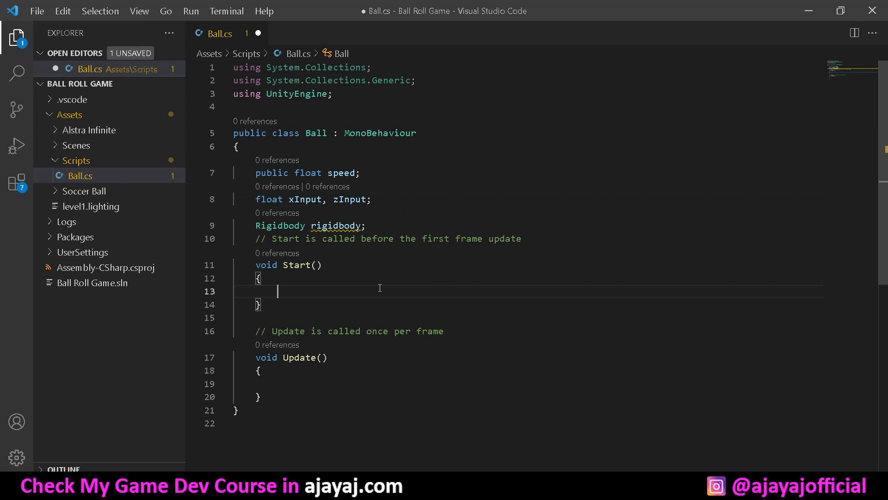
In Start, assign rigidbody = GetComponent<Rigidbody>()
type("rigidbody")
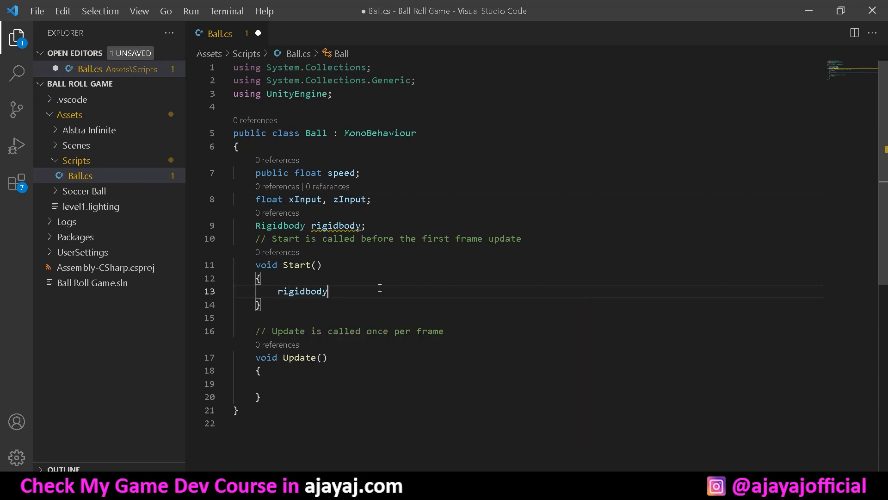
type("= GetComponent")
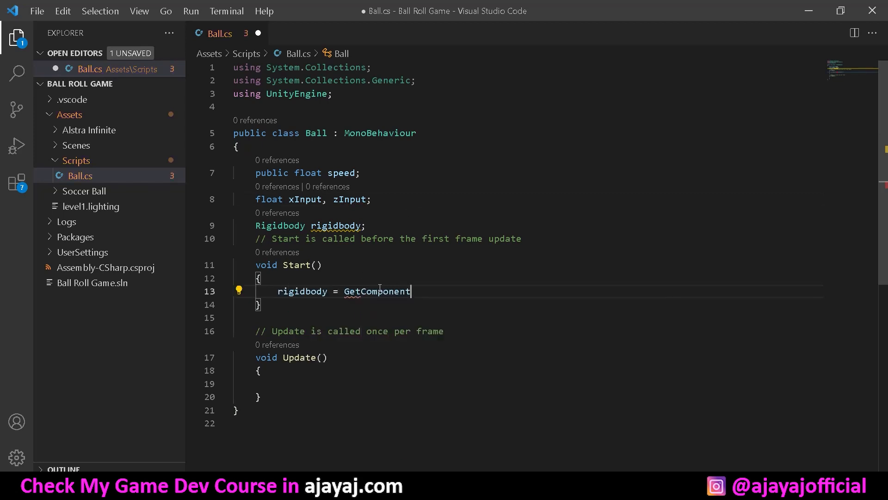
type("<Rigidbody>();")
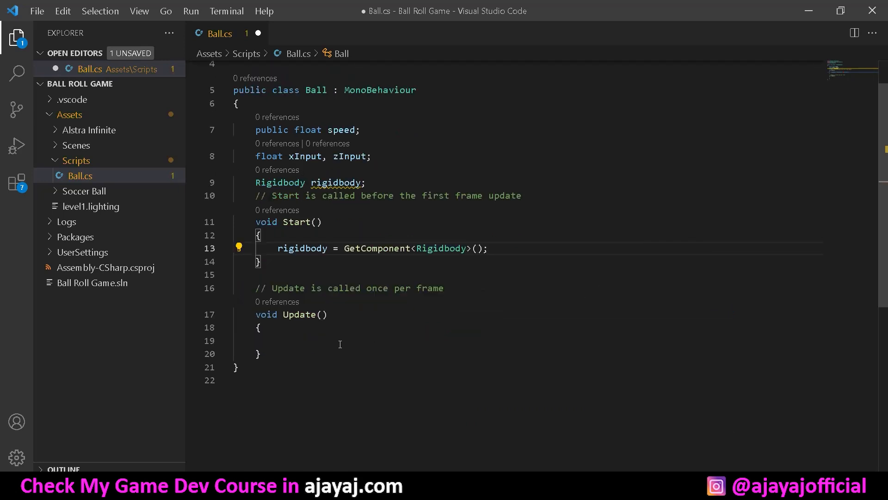
In Update, begin xInput = Input.GetAxisRaw("Horizontal") via autocomplete
left_click(342, 340)
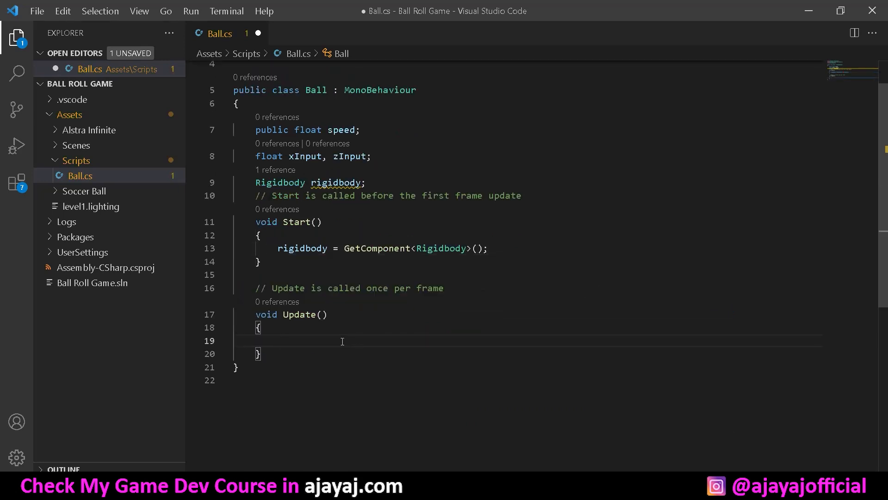
type("xin")
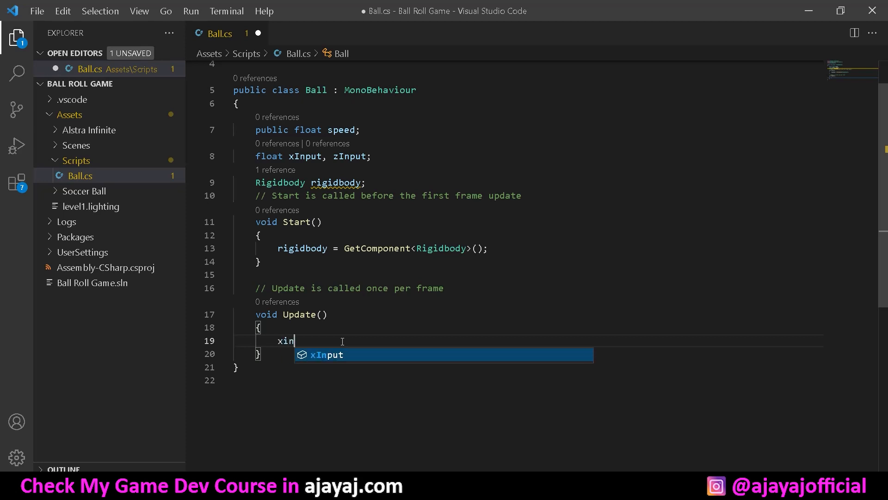
type("Input = Input.GetAxisRaw(\"Horizontal\");")
type("zInput = Input.GetAxisRaw(\"Vertical\");")
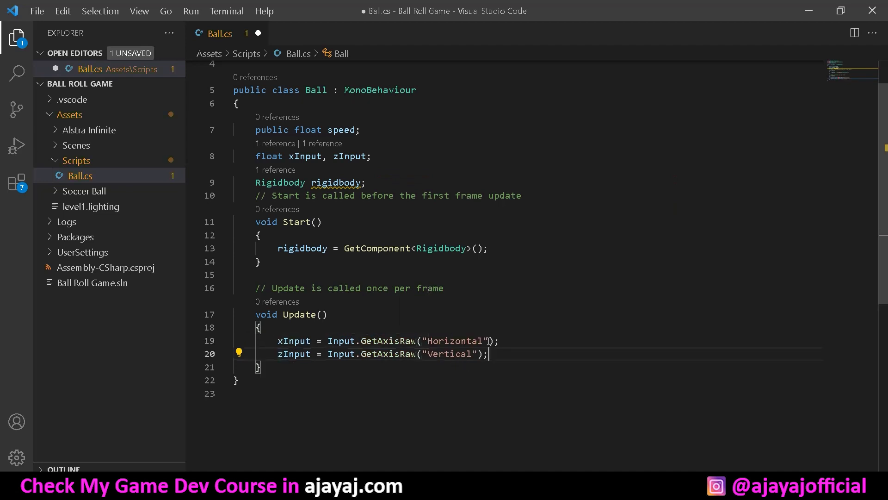
mouse_move(552, 434)
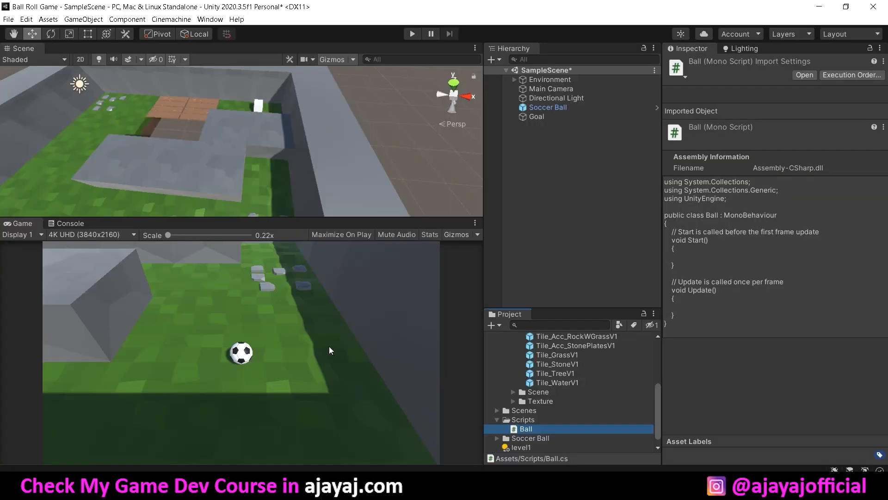
mouse_move(264, 234)
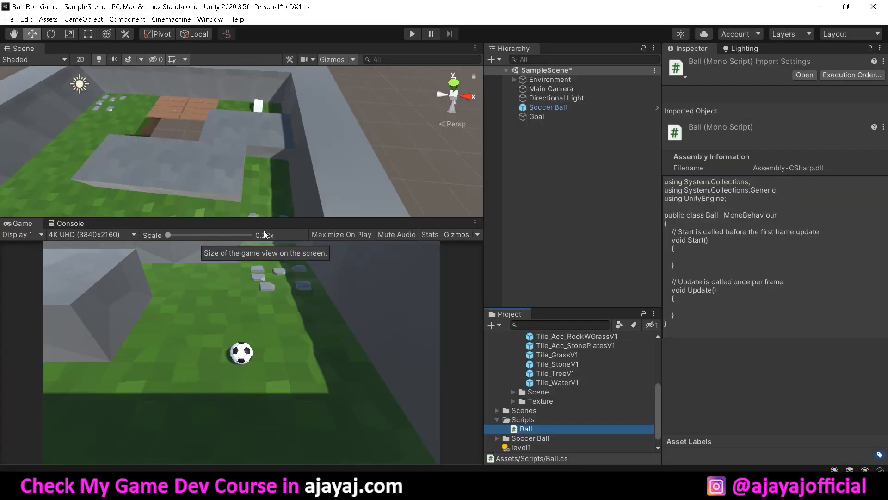
mouse_move(254, 227)
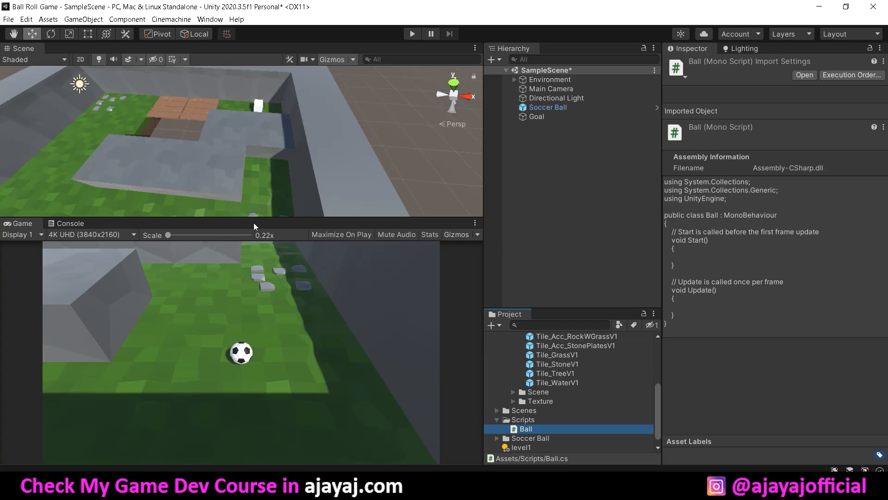
mouse_move(278, 362)
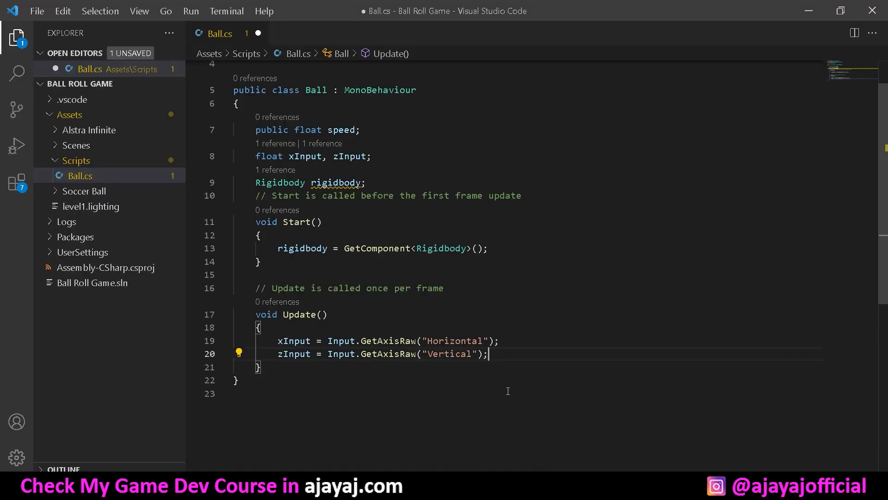
Declare a Vector3 direction field below the rigidbody field
key("enter")
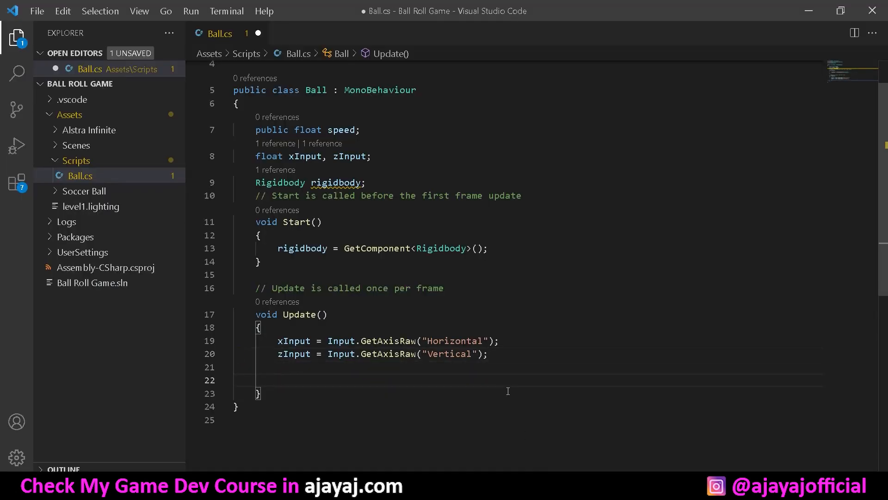
type("rig")
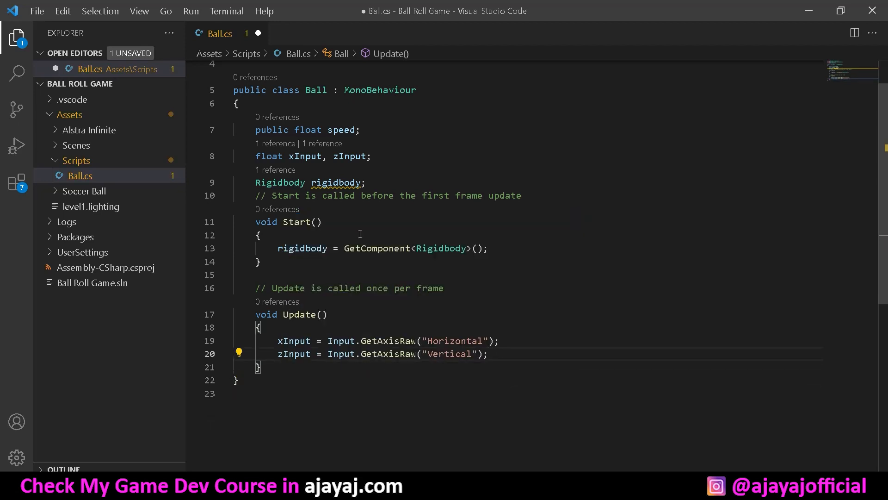
type("vetc")
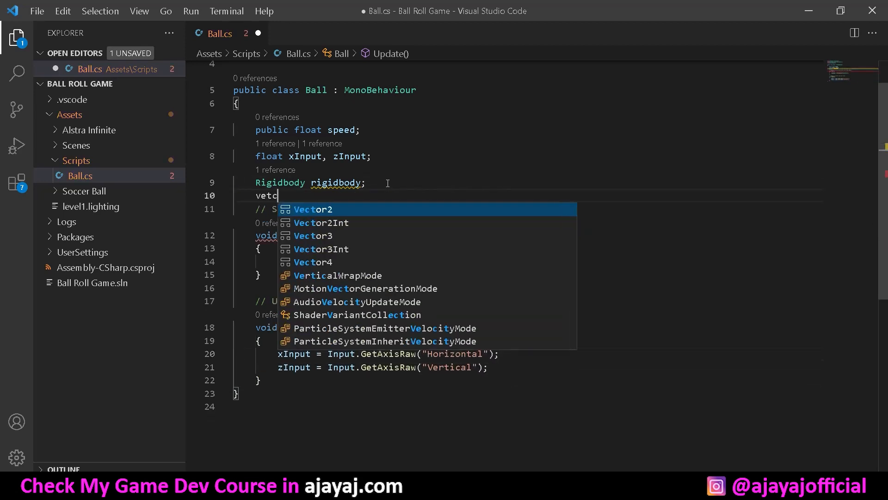
type("Vector3 direction;")
type("direction= new")
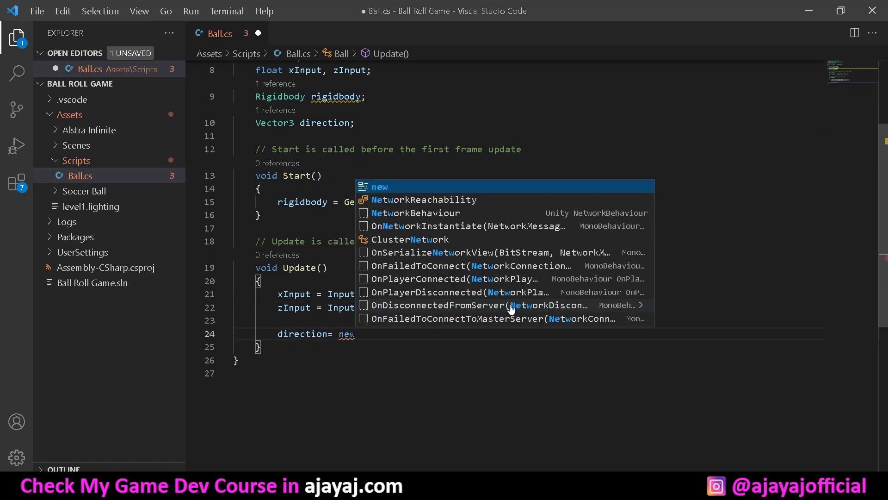
In Update, set direction = new Vector3(xInput, 0f, zInput) and start a FixedUpdate
type("Vector3(xi")
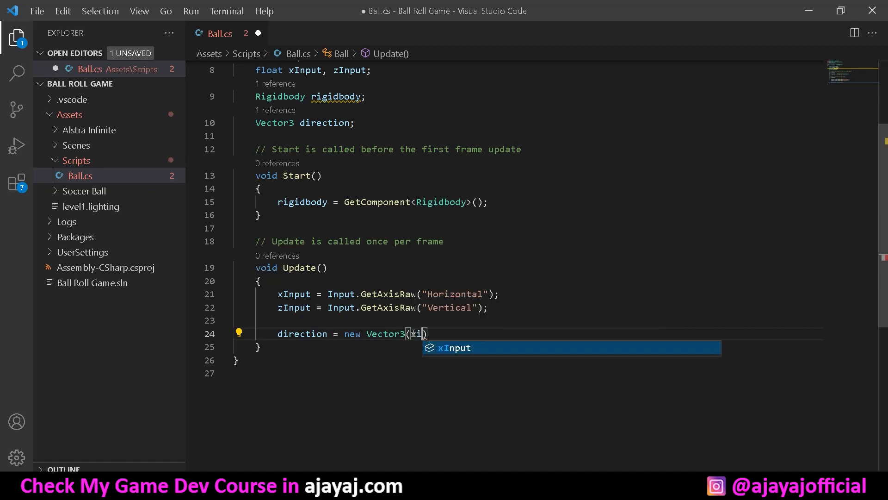
type("Input, 0f")
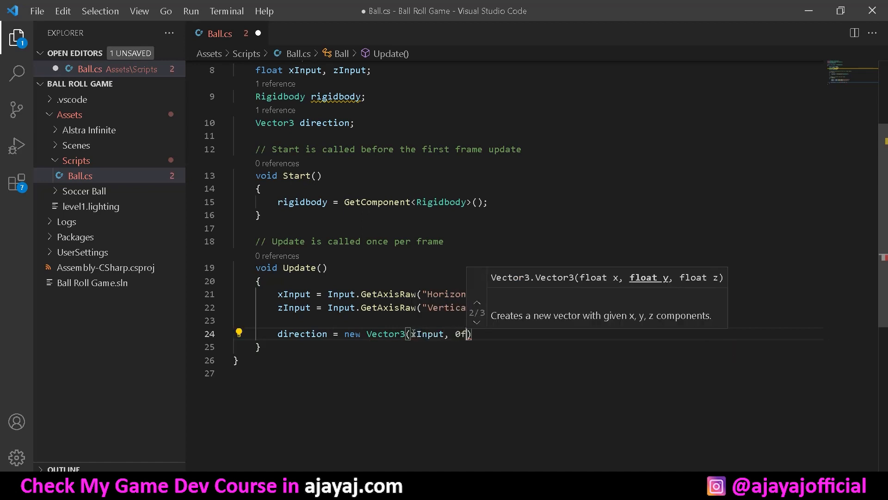
type(", zInput")
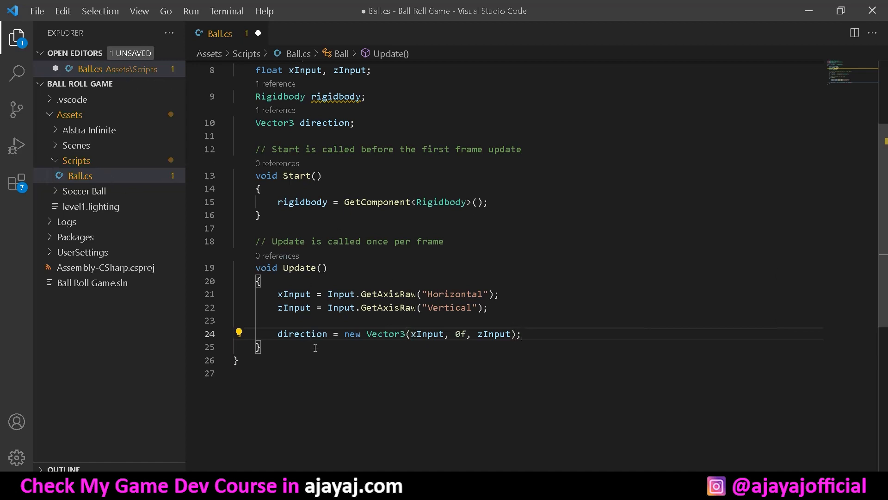
type("fix")
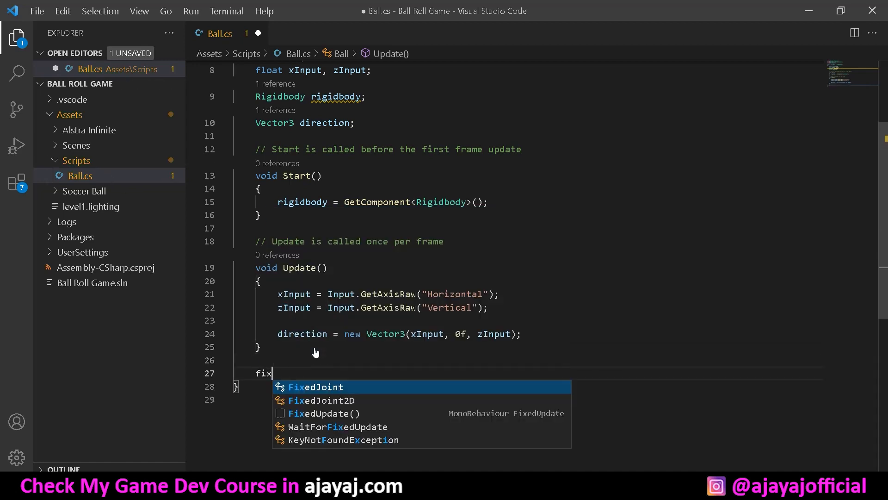
Write FixedUpdate with rigidbody.AddForce(direction * speed * Time.fixedDeltaTime)
left_click(325, 413)
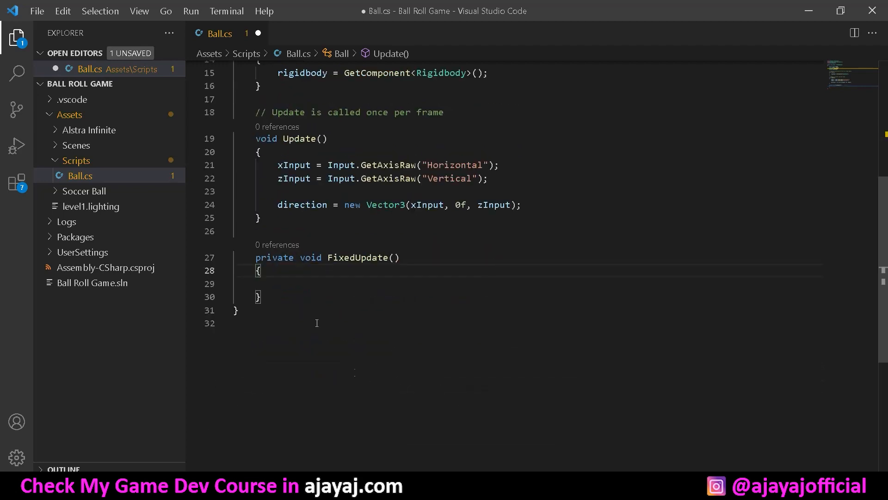
type("r")
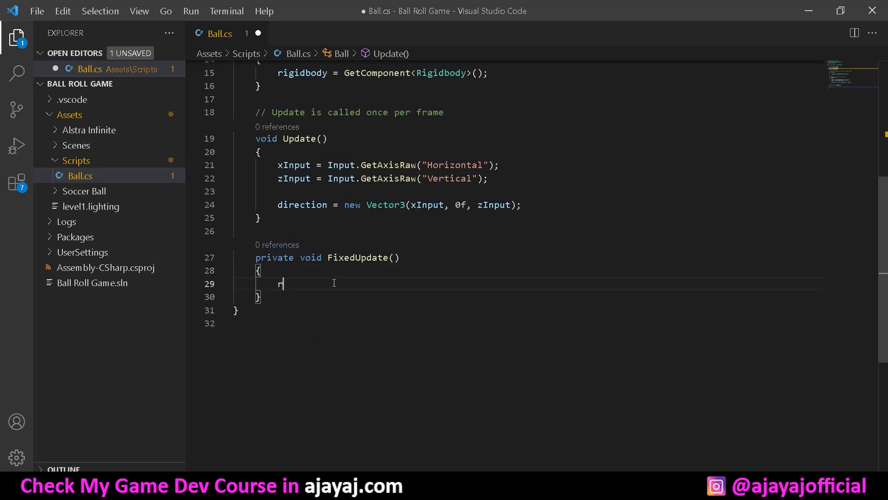
type("igidbody.addf")
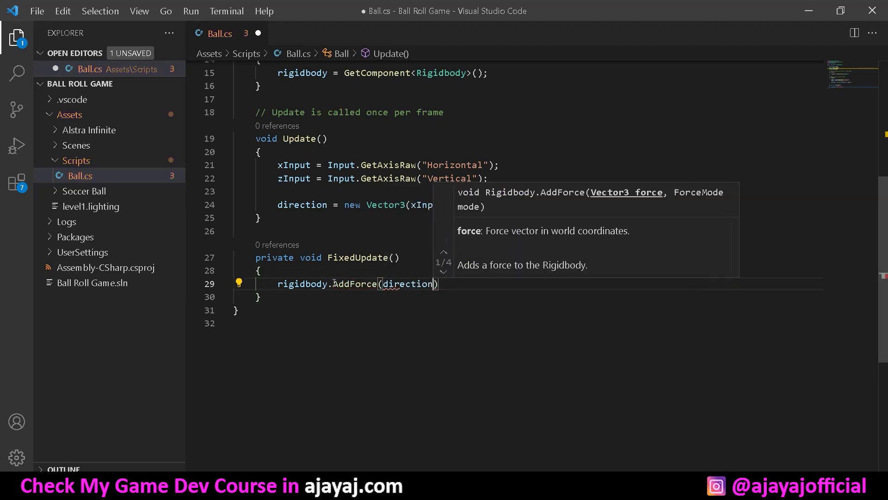
type("* speed")
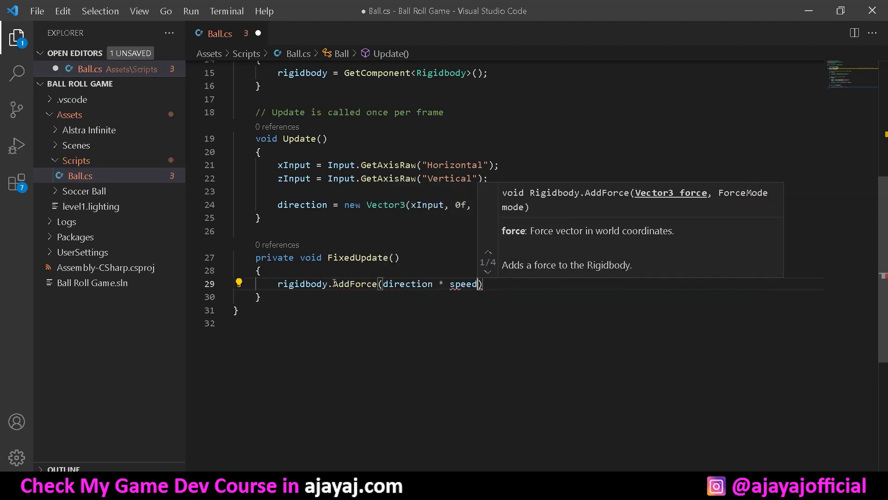
type("* Time.fixedDeltaTime")
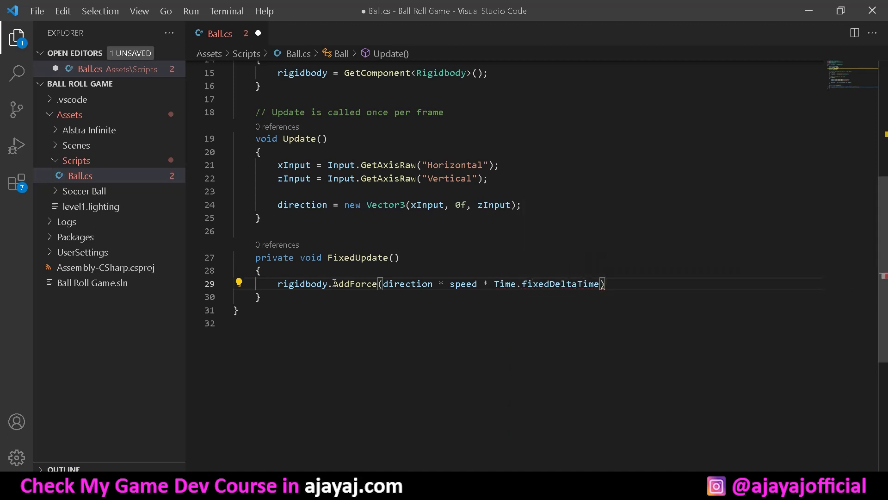
type(";")
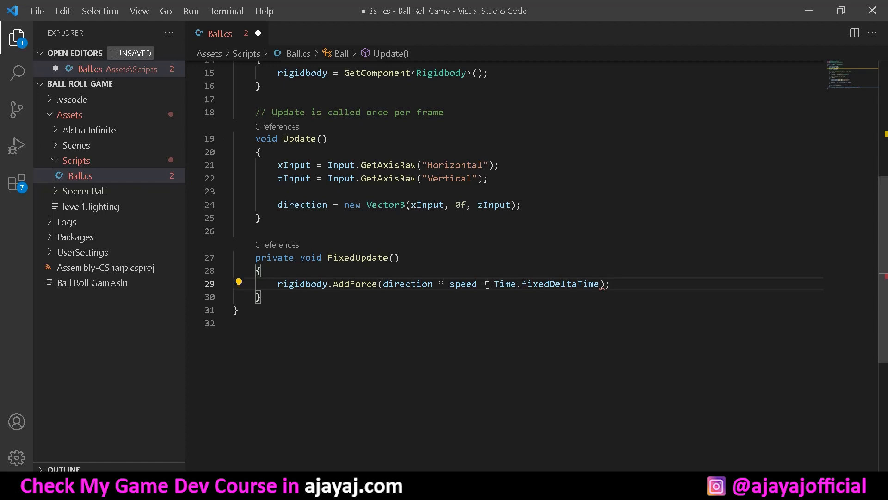
scroll("up", 3)
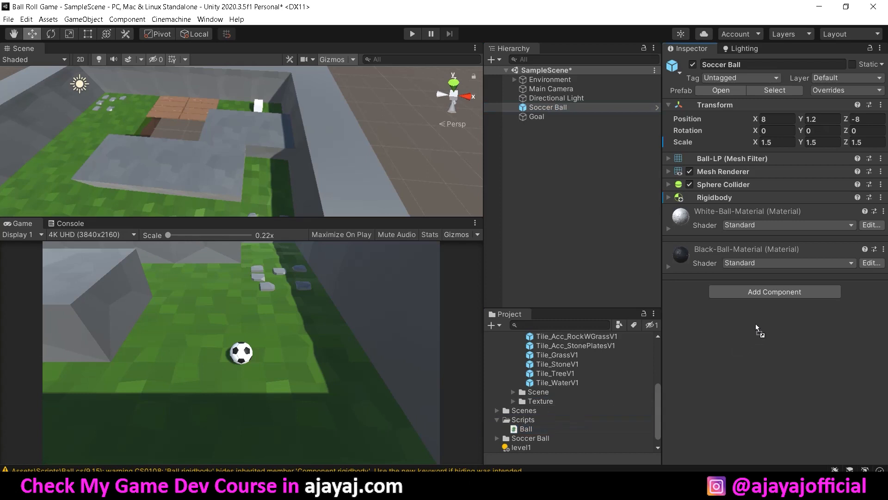
Set the Soccer Ball's Ball script Speed to 50 and play the scene to test it
left_click(775, 291)
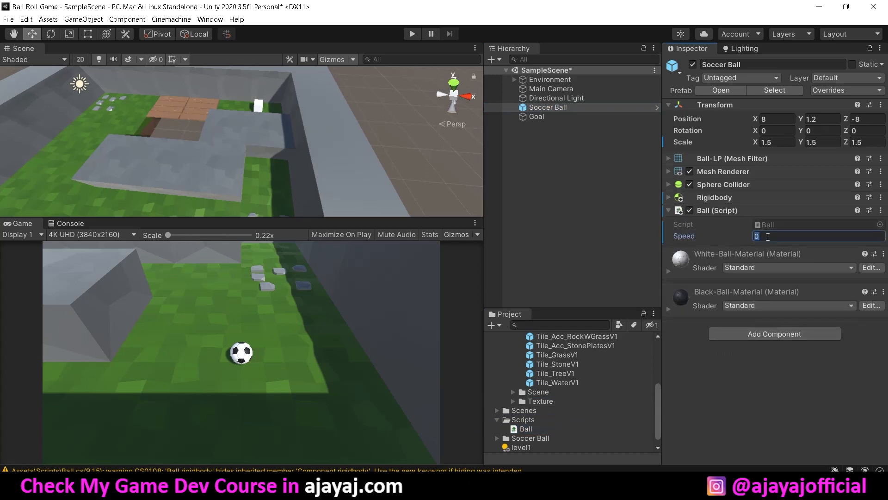
type("50")
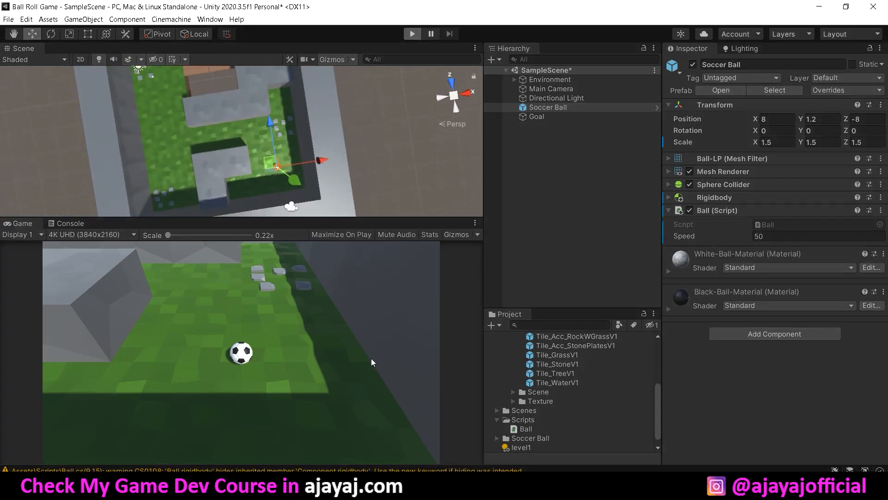
left_click(413, 33)
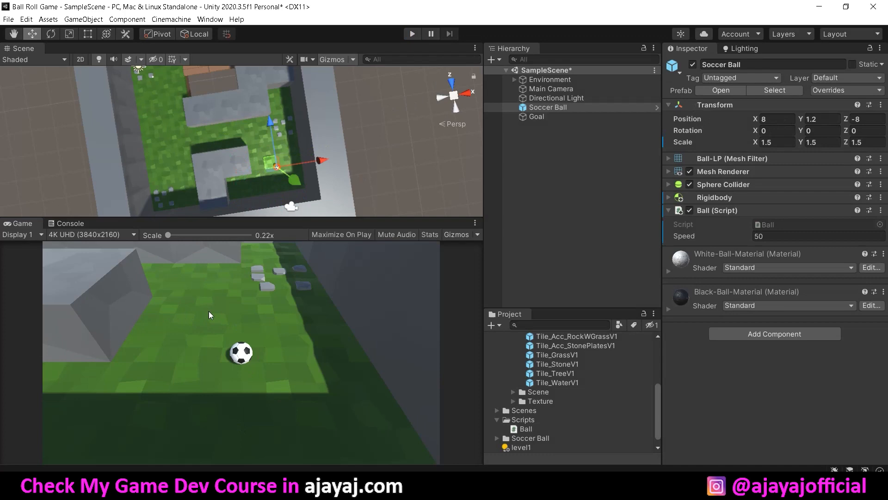
mouse_move(216, 311)
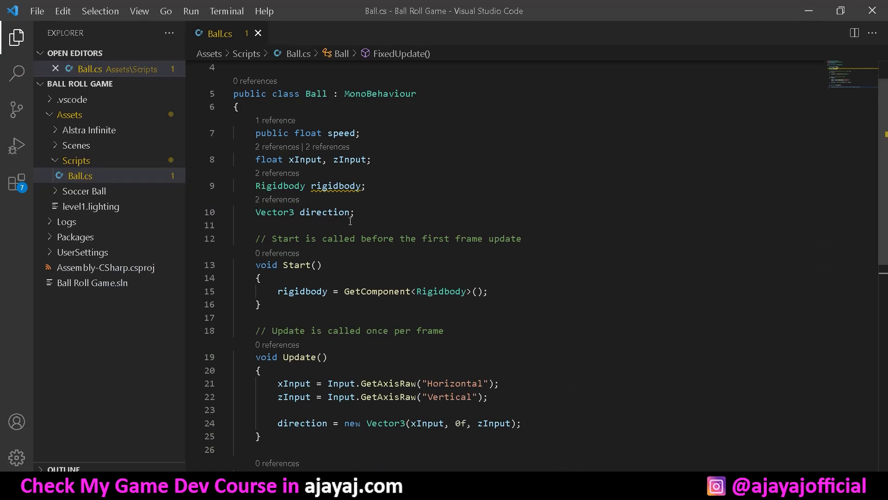
Declare forward and right Vector3s and set them from Camera.main.transform
type(",")
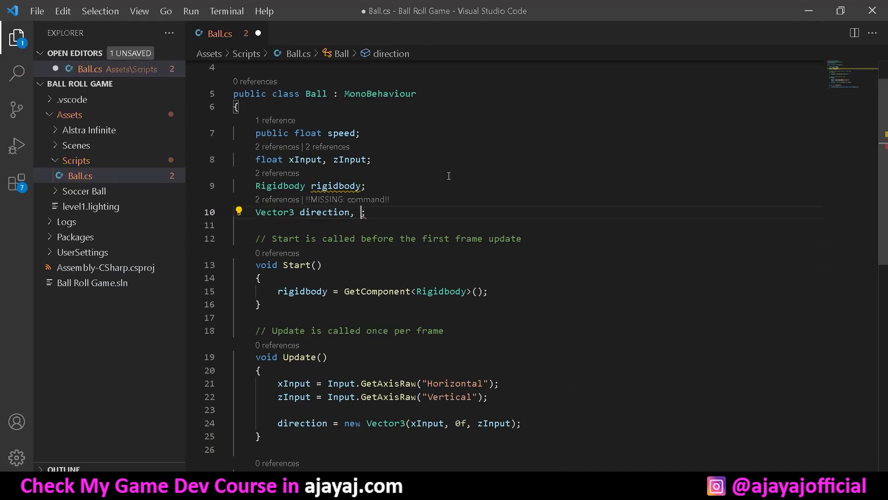
type("foe")
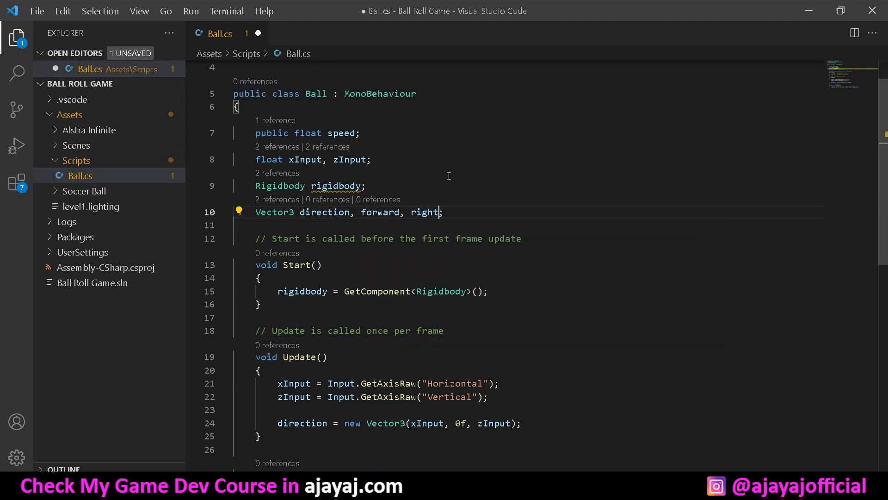
scroll("down", 3)
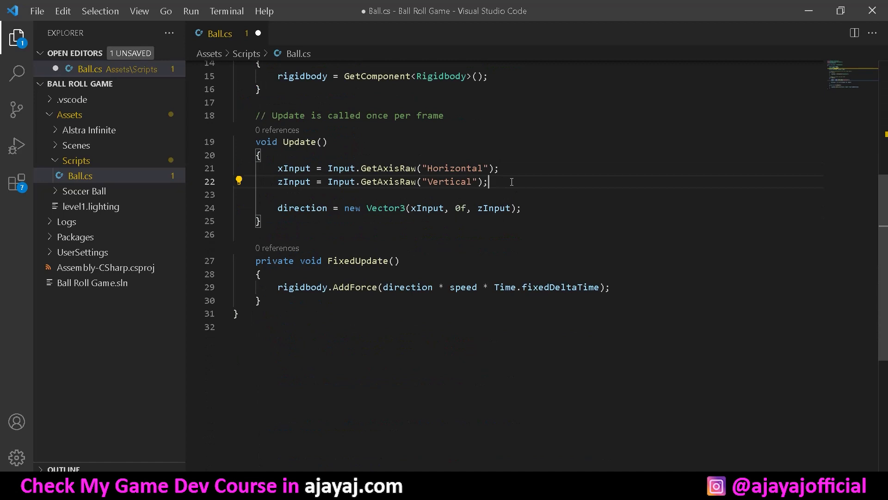
type("fore")
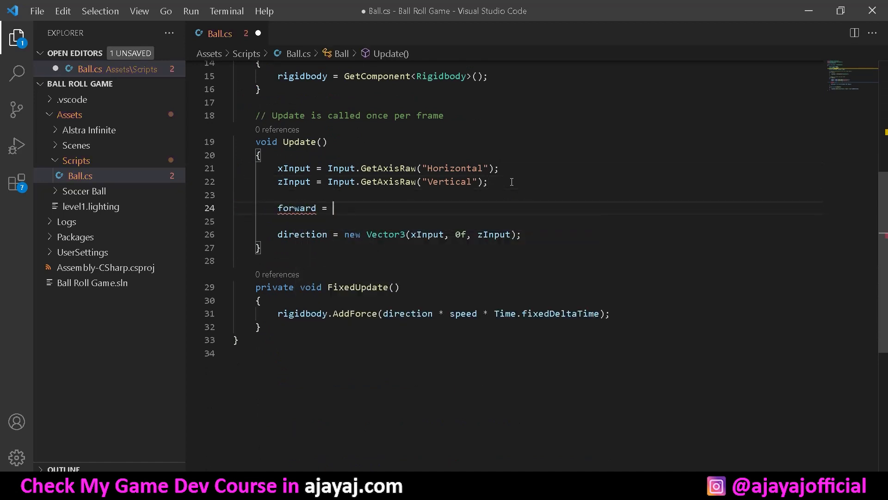
type("Camera.main")
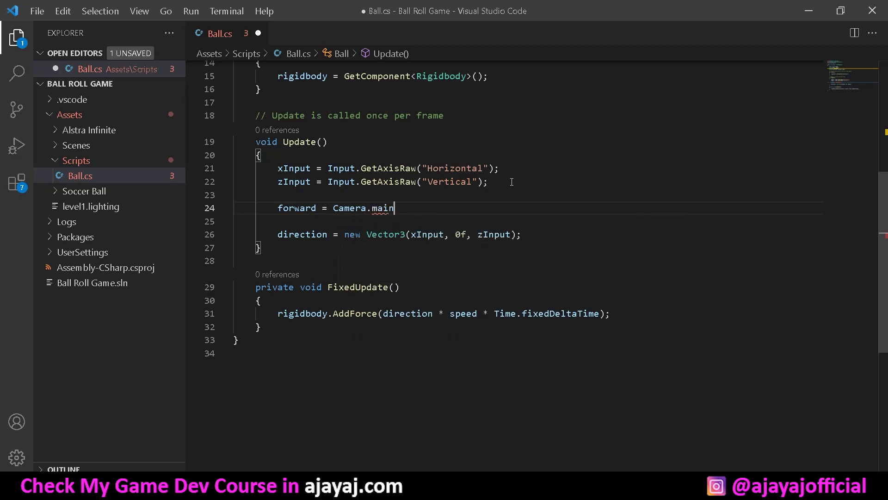
type(".transform.forward;")
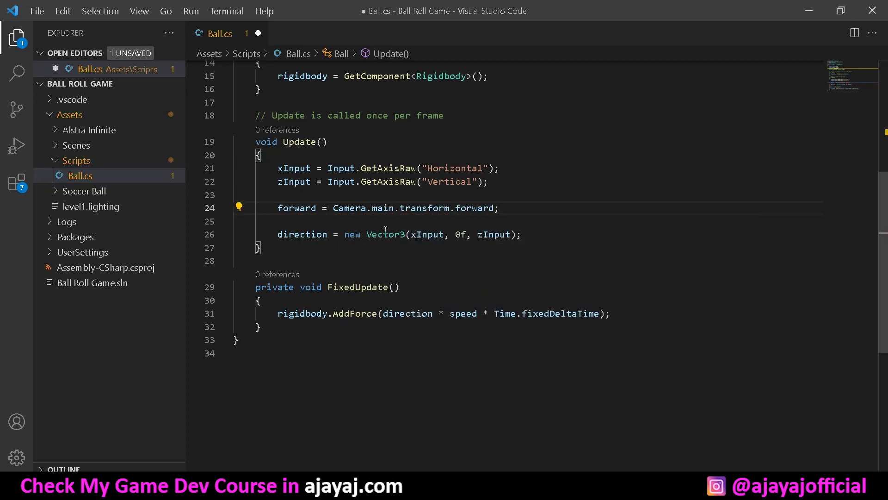
mouse_move(476, 208)
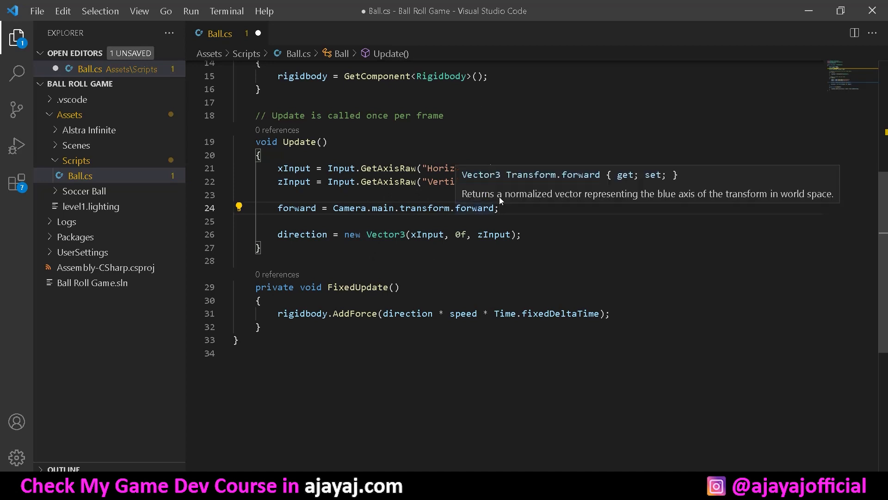
mouse_move(449, 213)
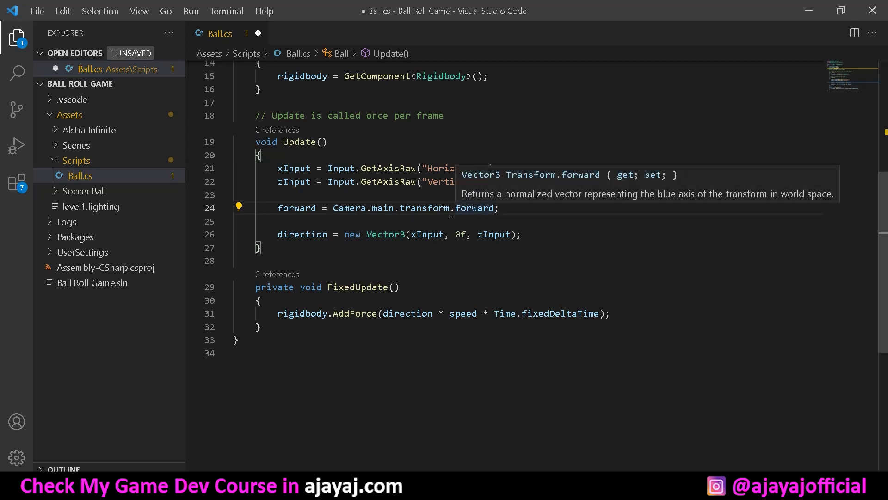
type("ri")
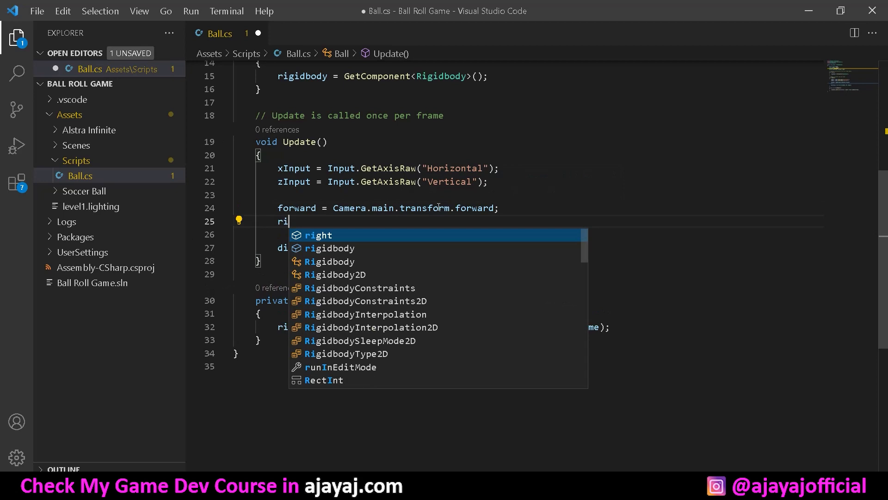
type("ght = c")
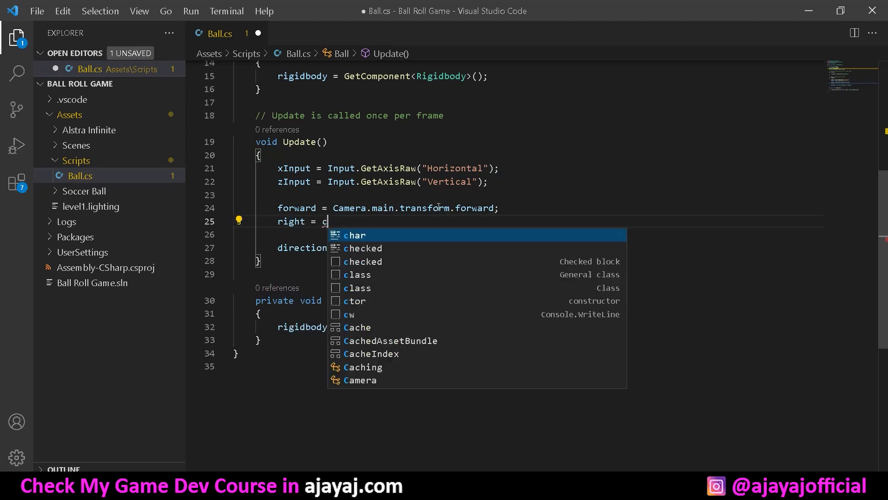
type("amera.main.transform.right;")
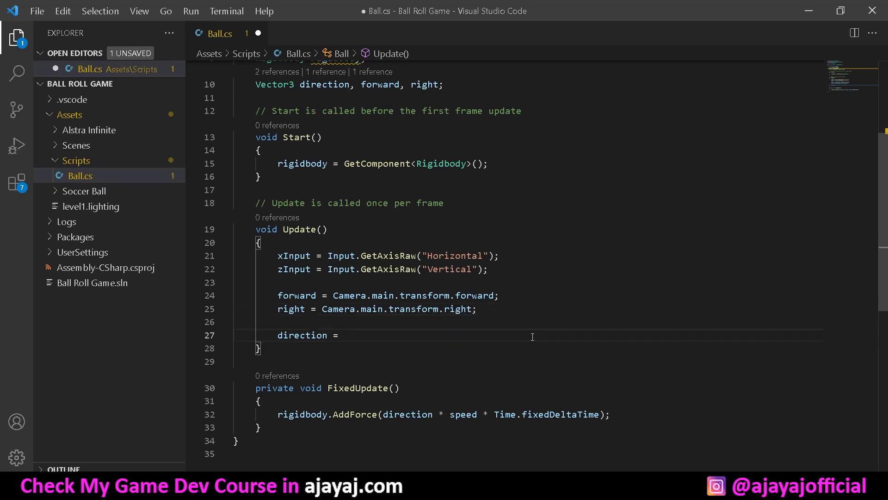
Set direction = forward * zInput + right * xInput and save Ball.cs
type("forward *")
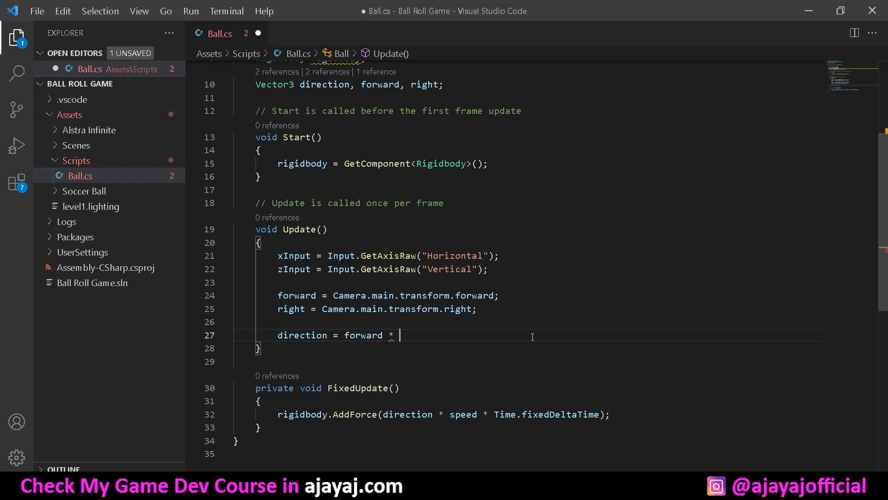
type("zInput")
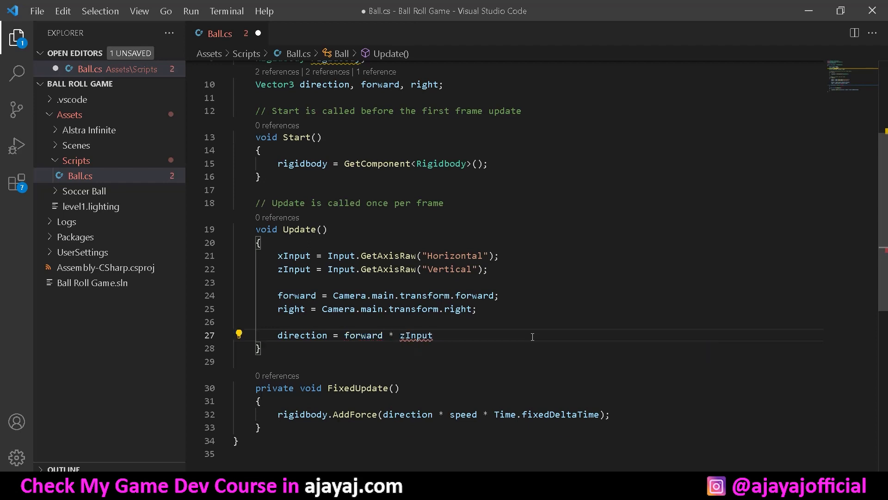
type("+")
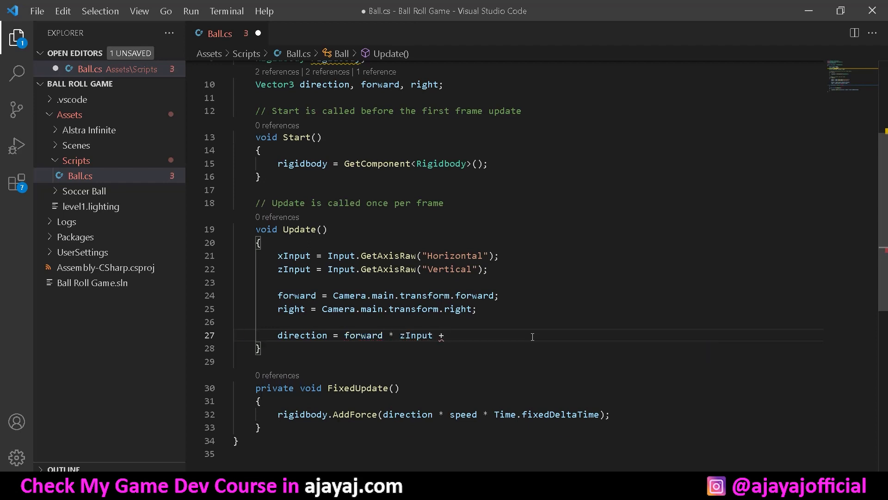
type("right *")
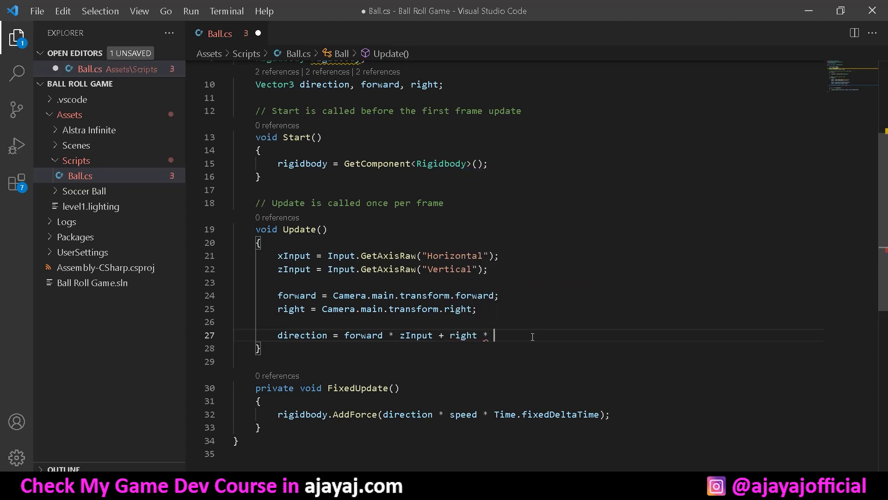
type("xInput;")
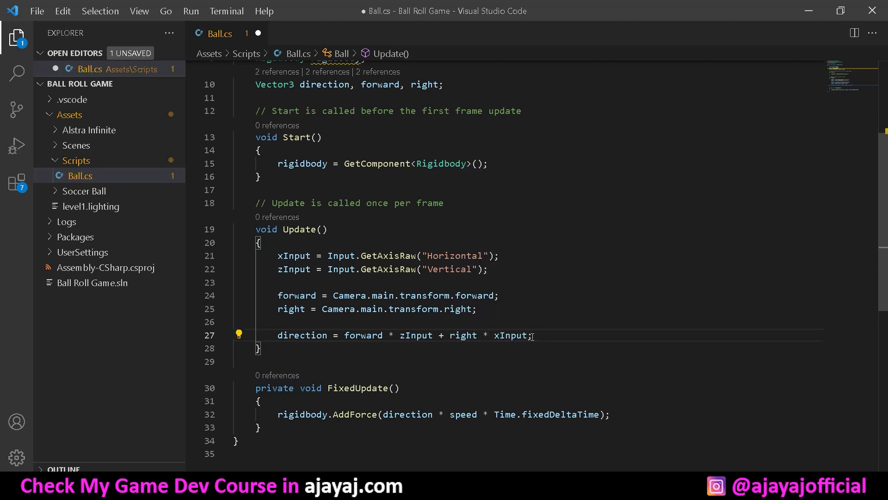
mouse_move(448, 321)
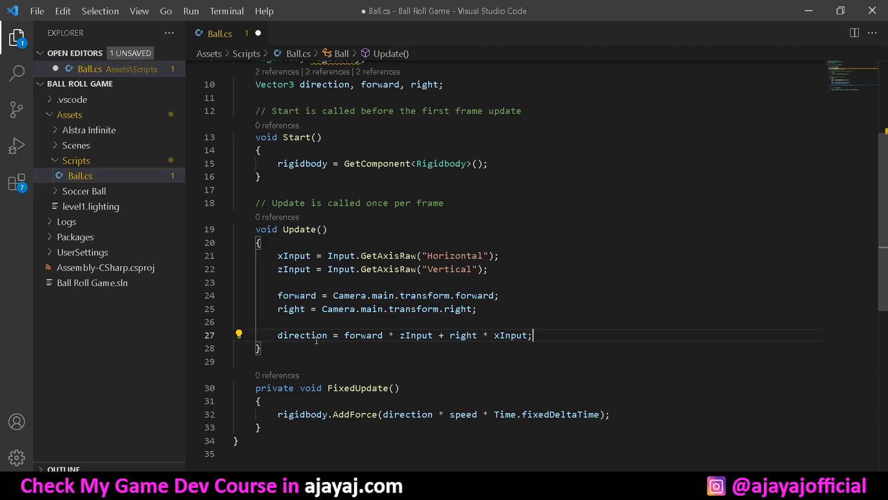
key("ctrl+s")
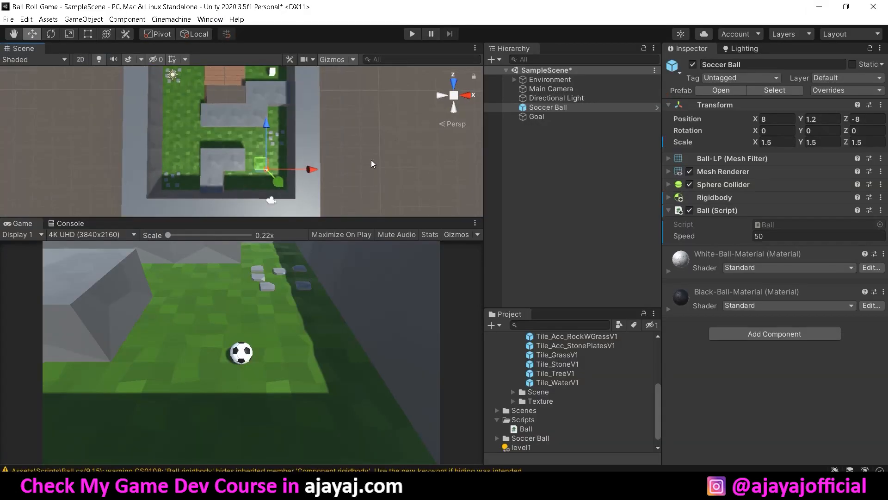
mouse_move(286, 294)
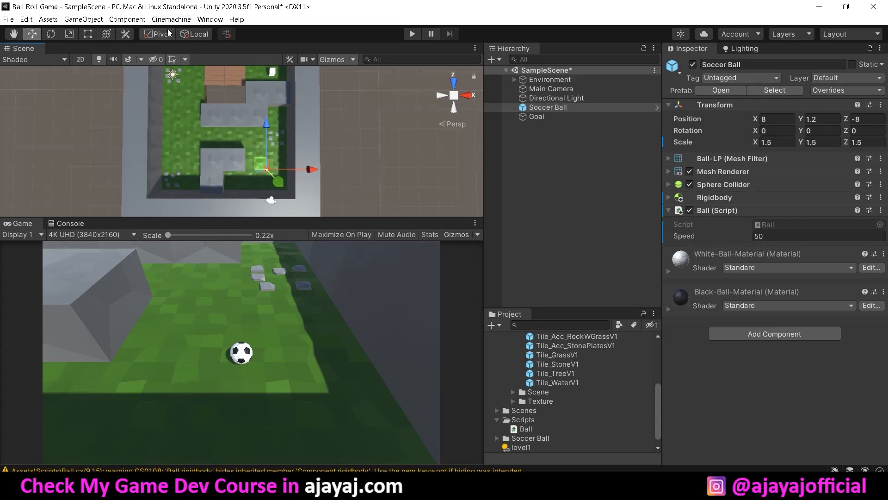
Create a Cinemachine virtual camera that follows the Soccer Ball
left_click(210, 18)
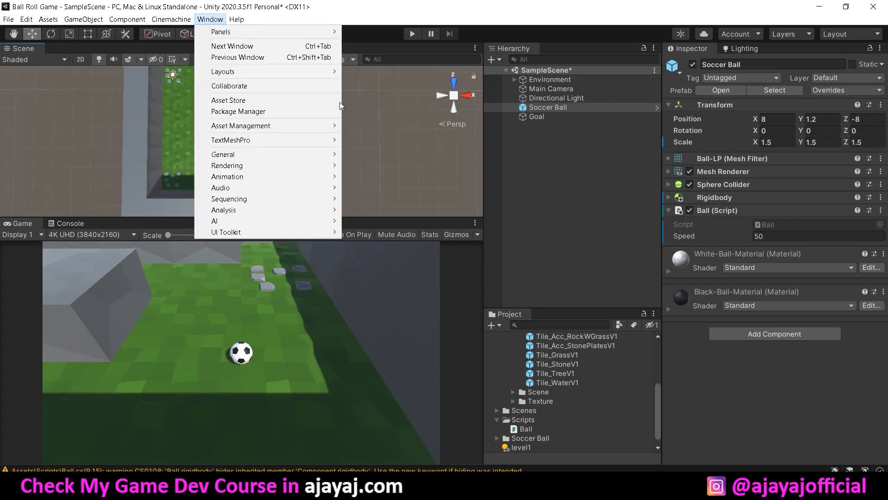
left_click(171, 19)
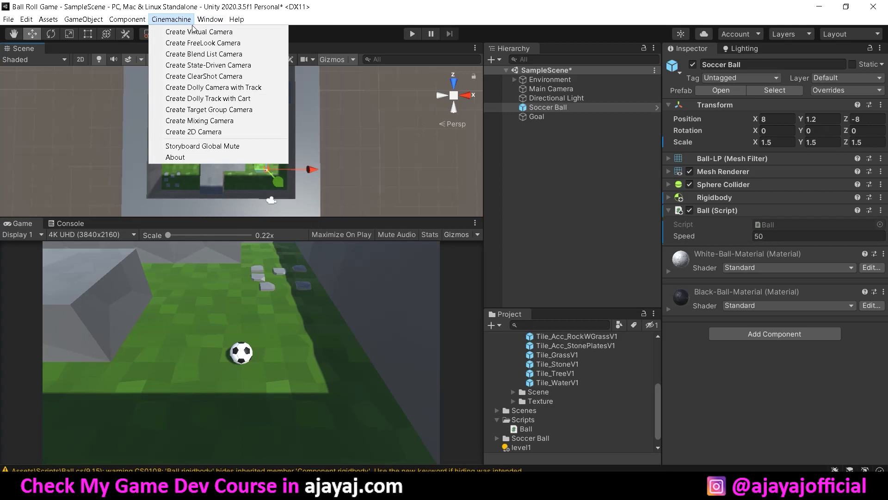
left_click(199, 32)
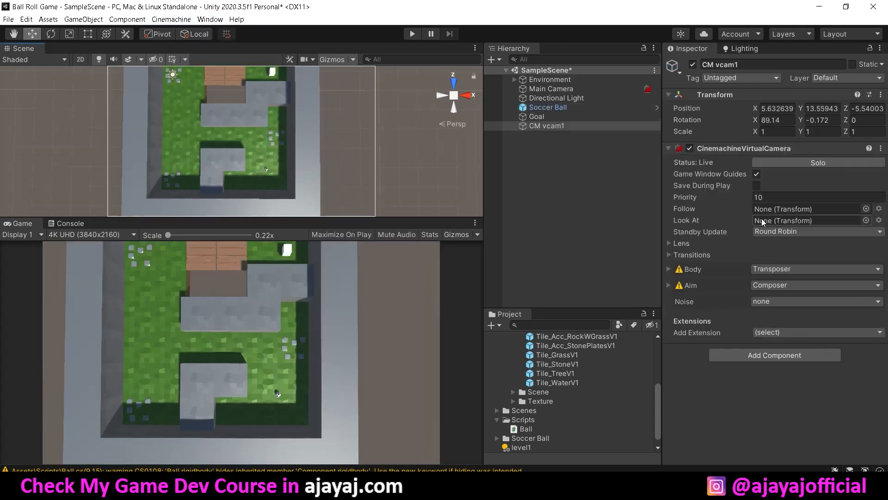
left_click(810, 208)
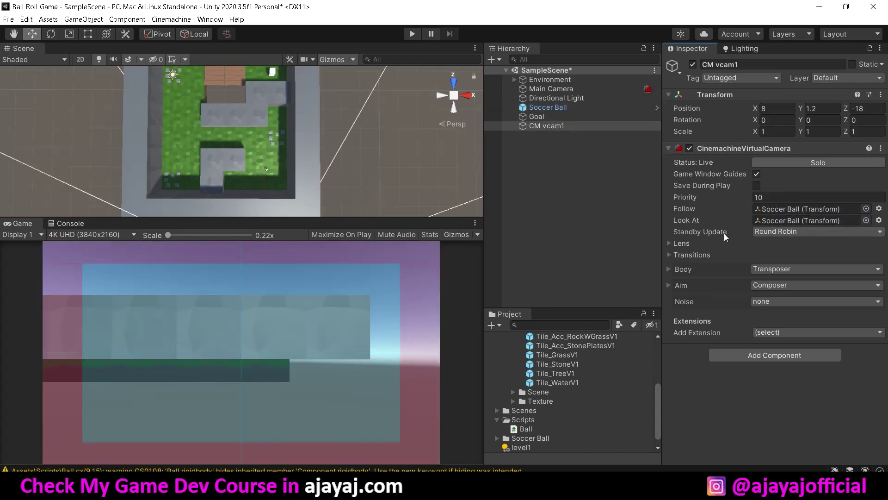
mouse_move(699, 302)
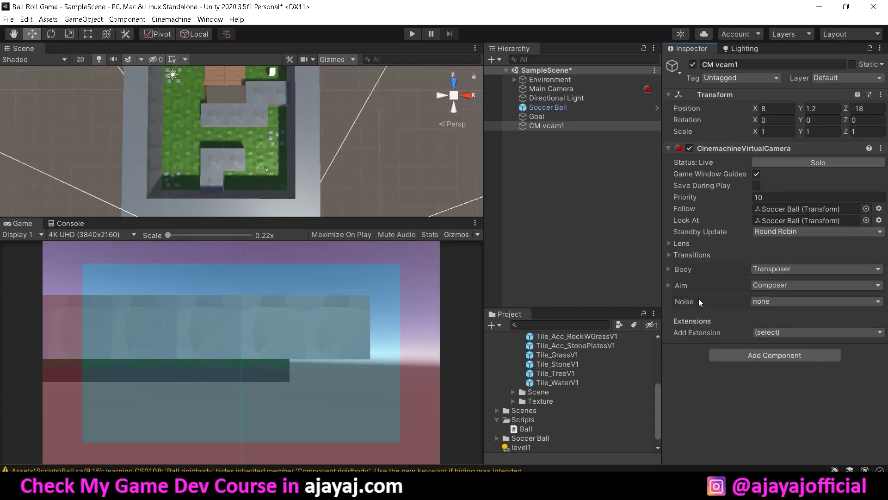
Set Body binding to Lock To Target On Assign with Follow Offset 0, 2, -2
left_click(668, 268)
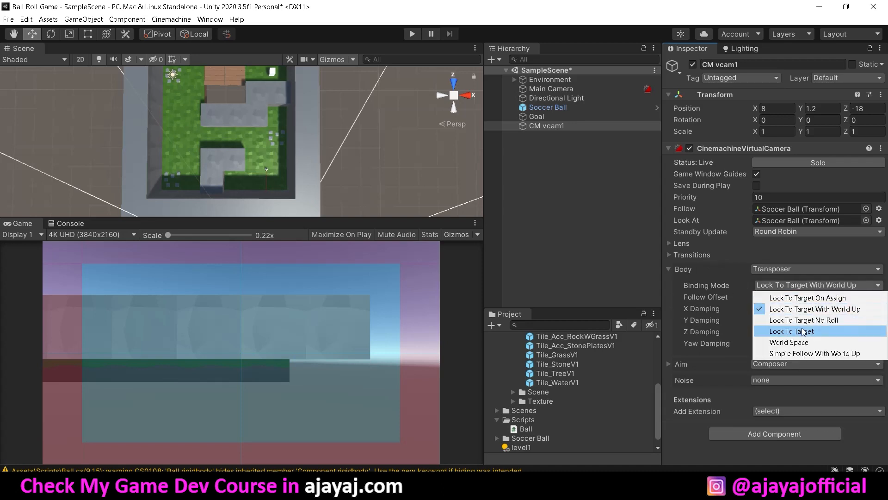
left_click(807, 297)
type("0")
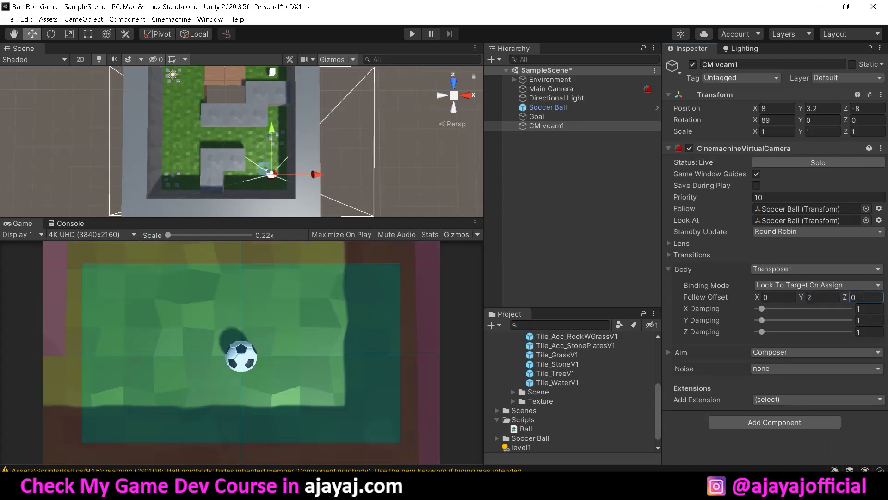
type("-2")
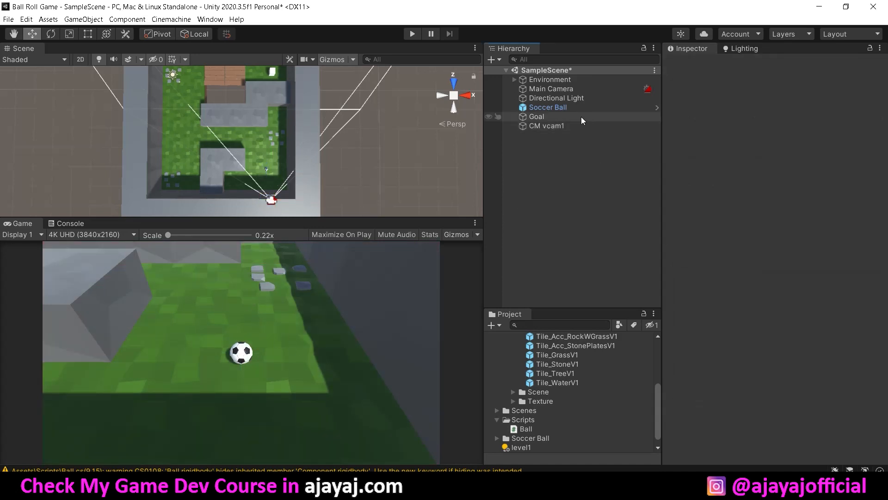
Select the Goal object in the Hierarchy before switching to Ball.cs in VS Code
left_click(544, 125)
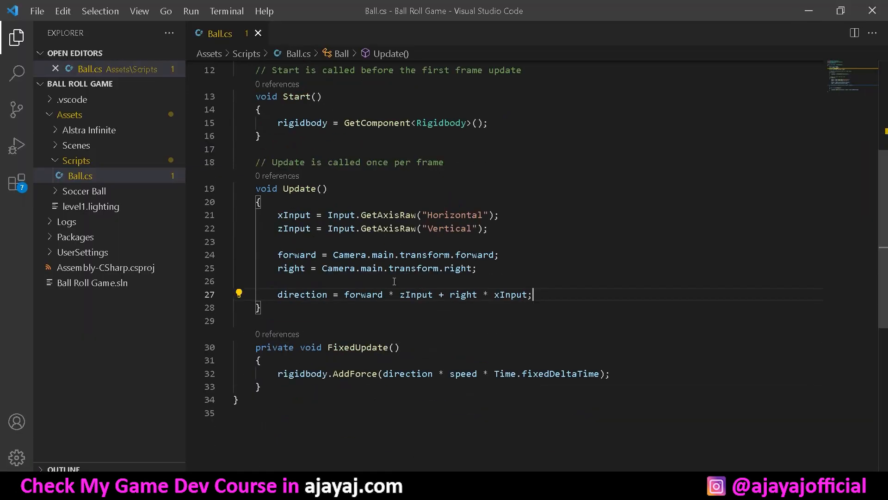
Write OnTriggerEnter(Collider other) with an if checking other.gameObject.tag == "Finish"
key("enter")
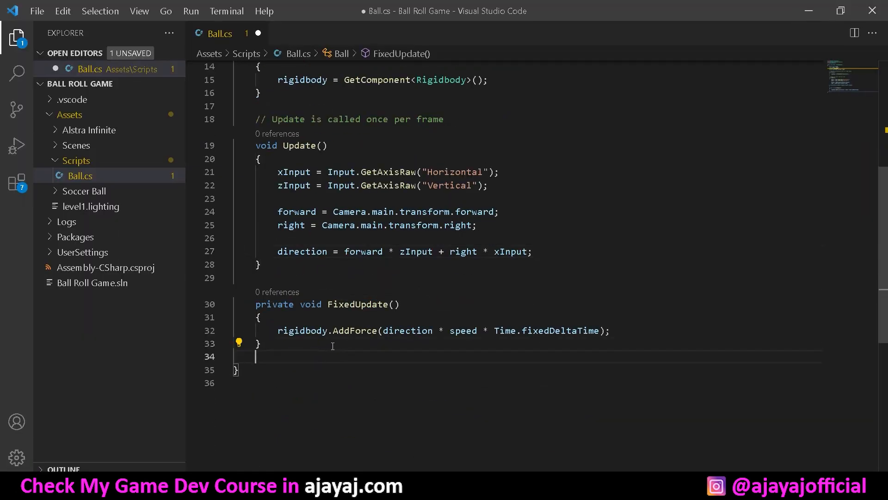
type("private void OnTriggerEnter(Collider other) {")
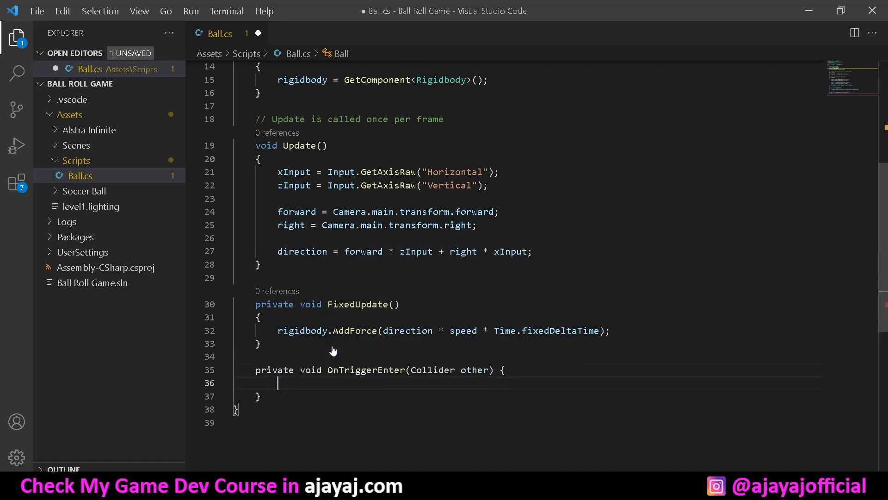
scroll("down", 3)
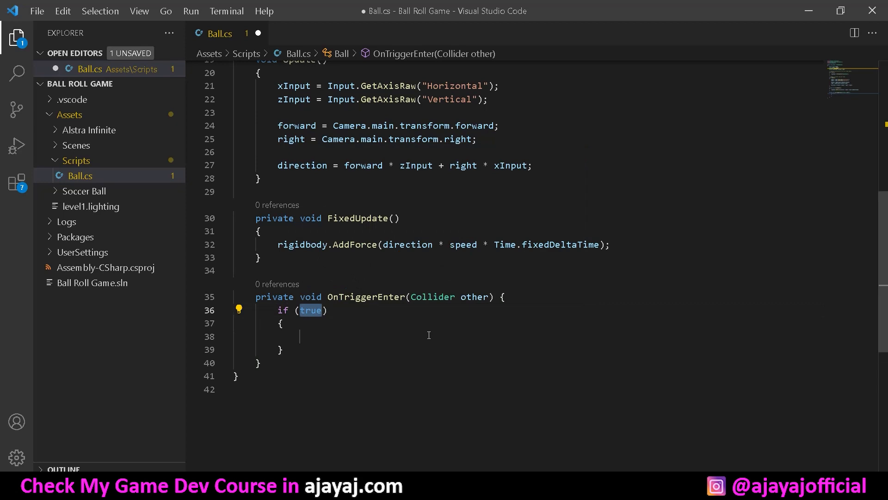
type("other.gameObject")
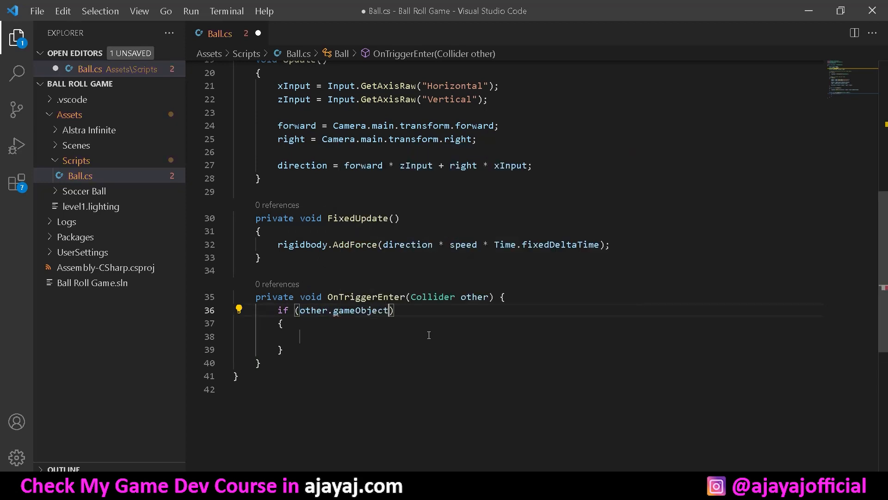
type(".tag ==")
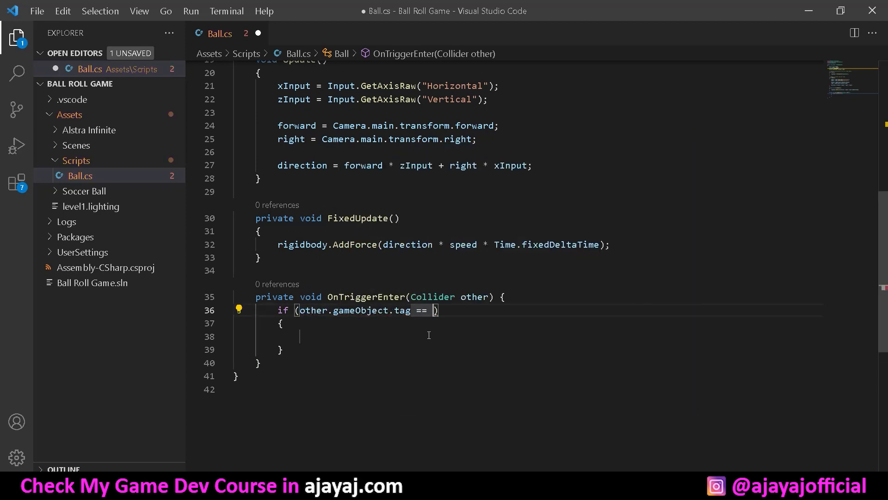
type("\"Finish\"")
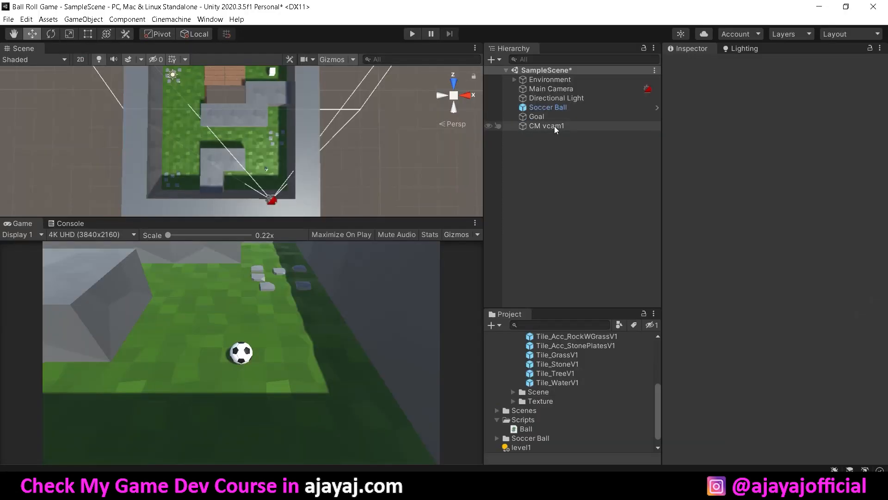
left_click(536, 117)
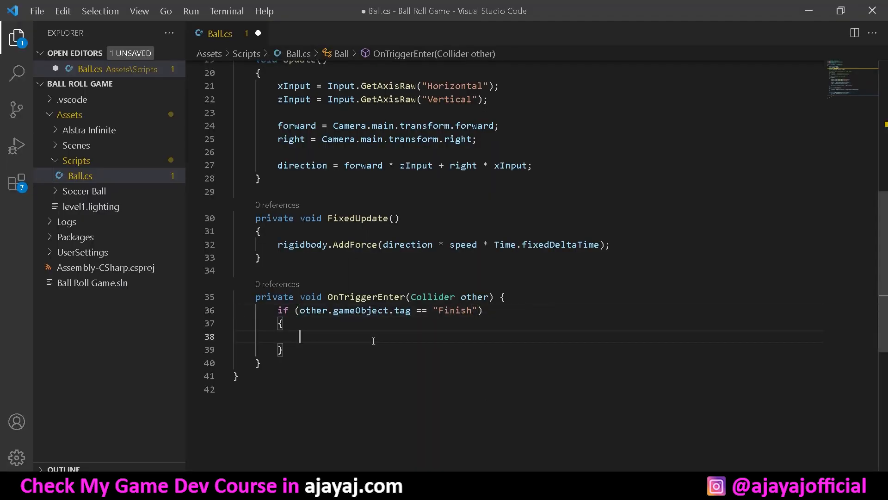
scroll("up", 3)
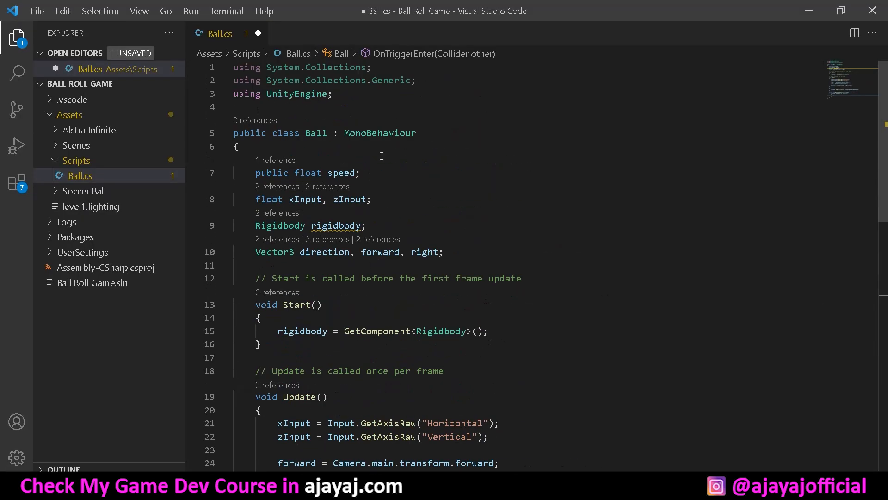
Add using UnityEngine.SceneManagement and reload the active scene by name inside the Finish check
left_click(234, 107)
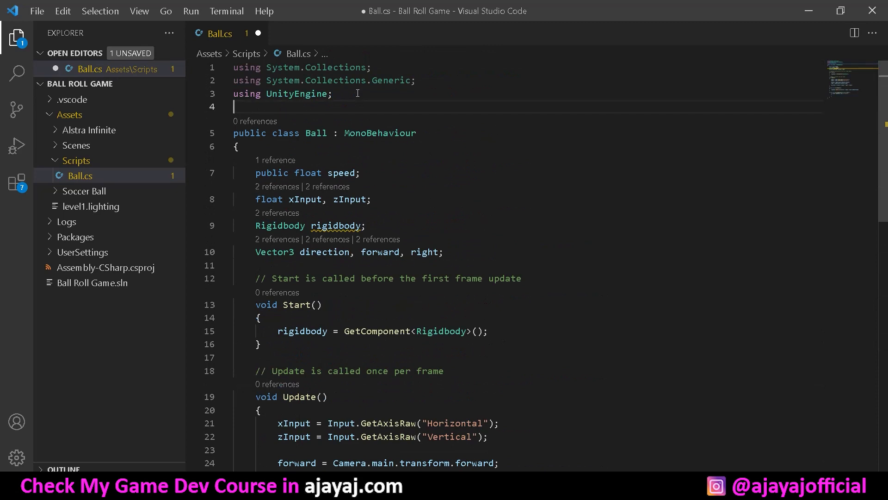
type("using unity")
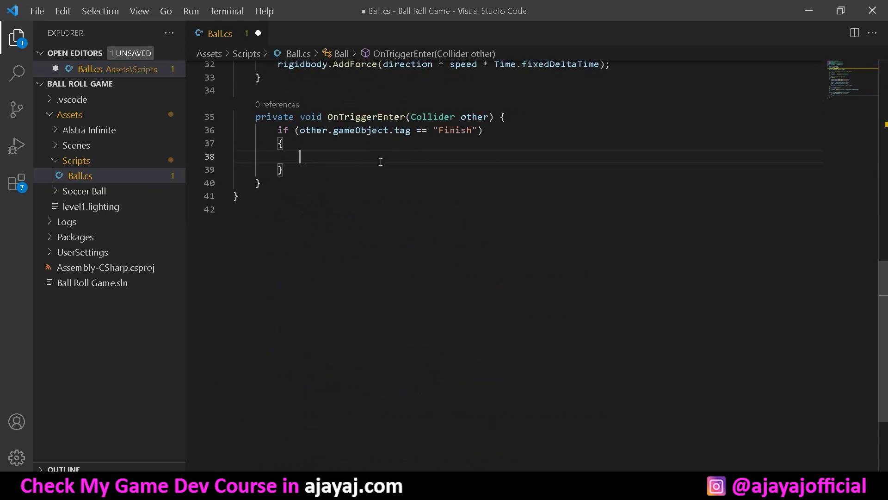
type("SceneManager.LoadScene(")
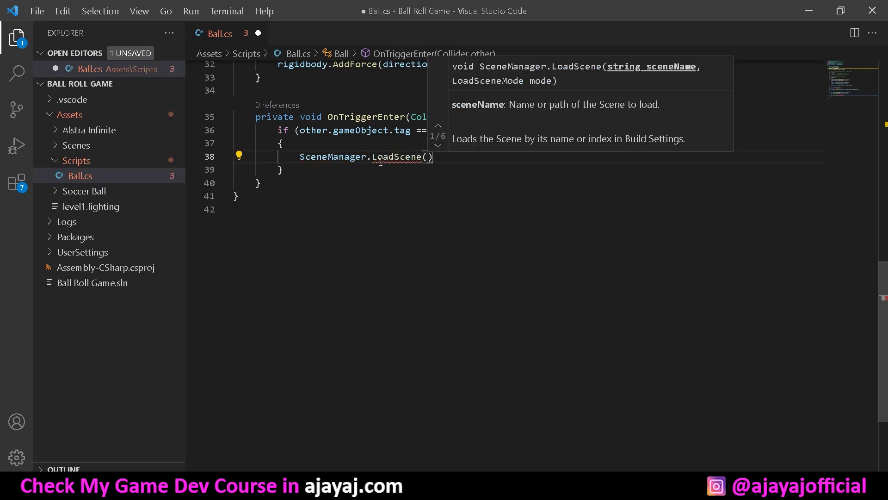
type("S")
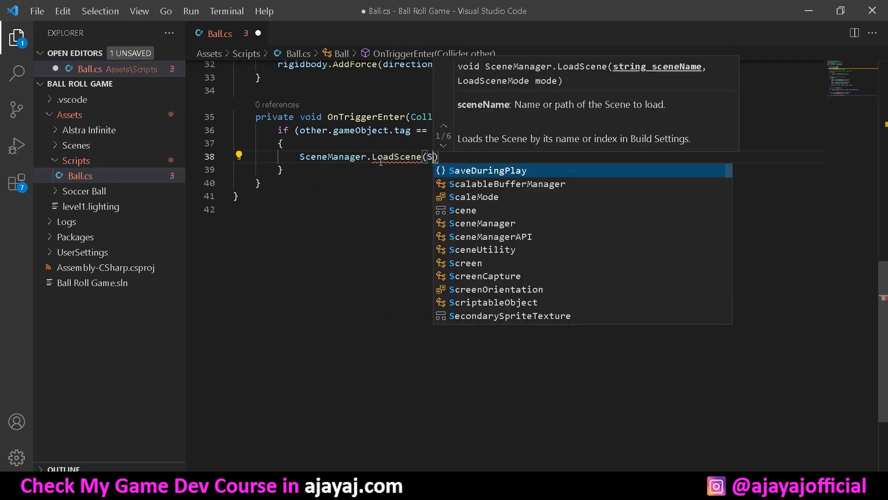
type("SceneManager.ge")
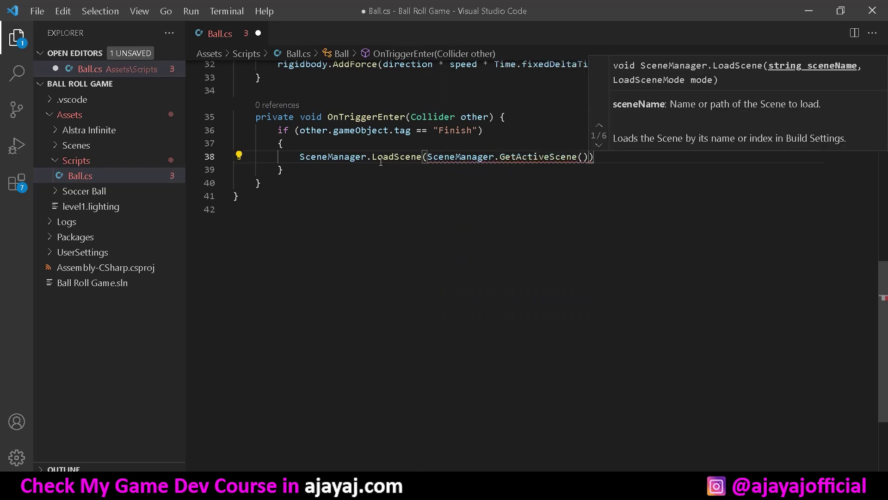
type(".name")
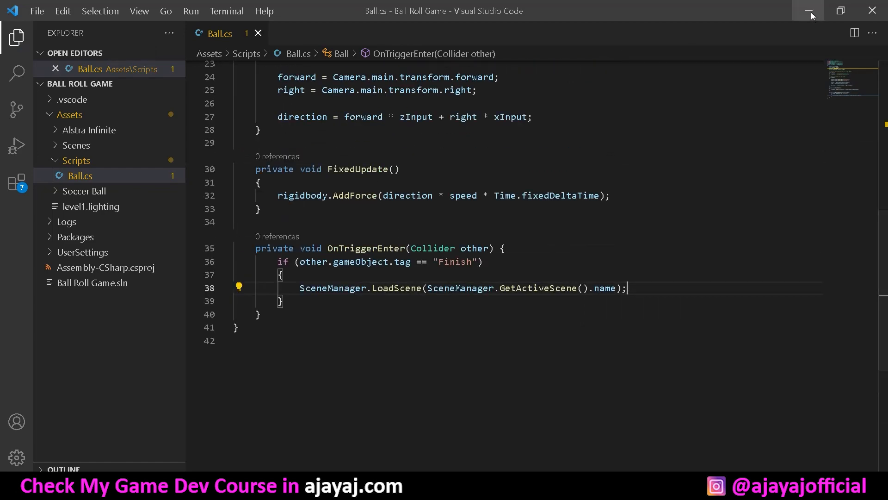
Return to Unity, play-test rolling the ball toward the goal, then stop play mode
left_click(809, 10)
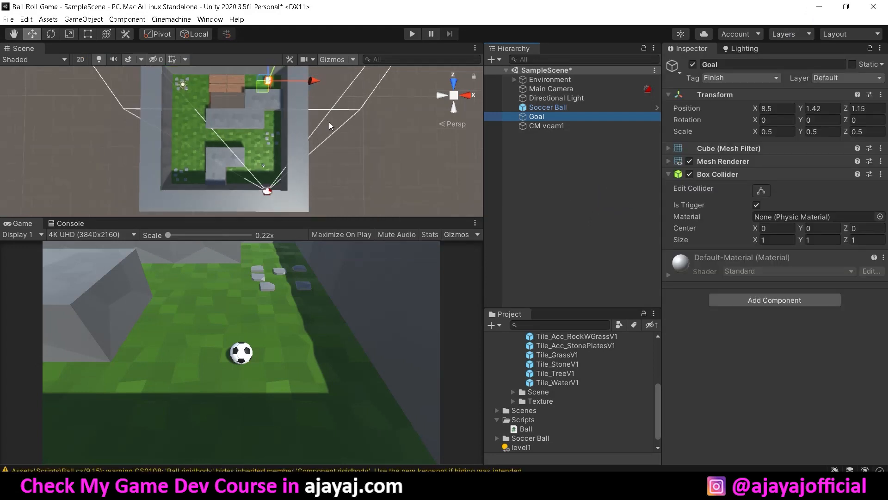
mouse_move(358, 47)
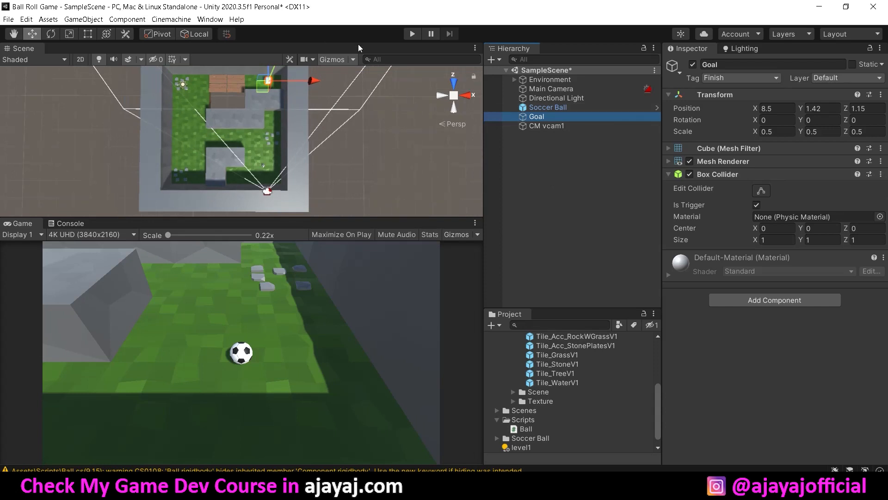
left_click(412, 33)
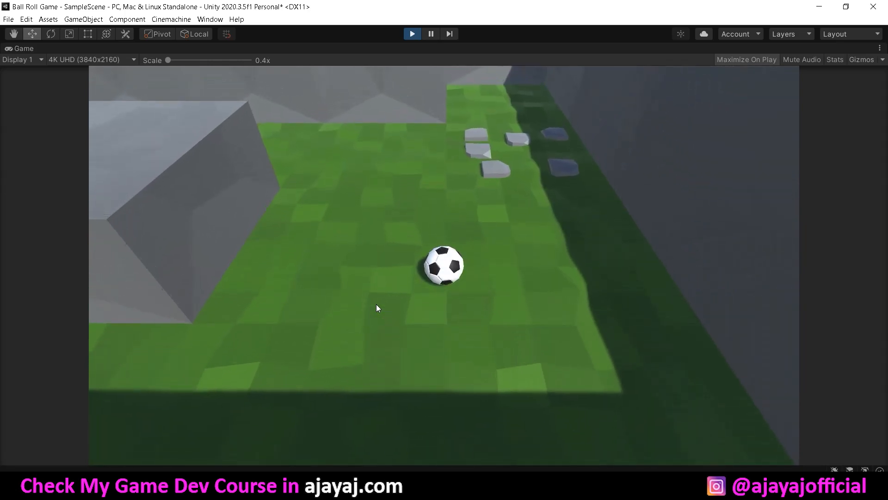
left_click(411, 34)
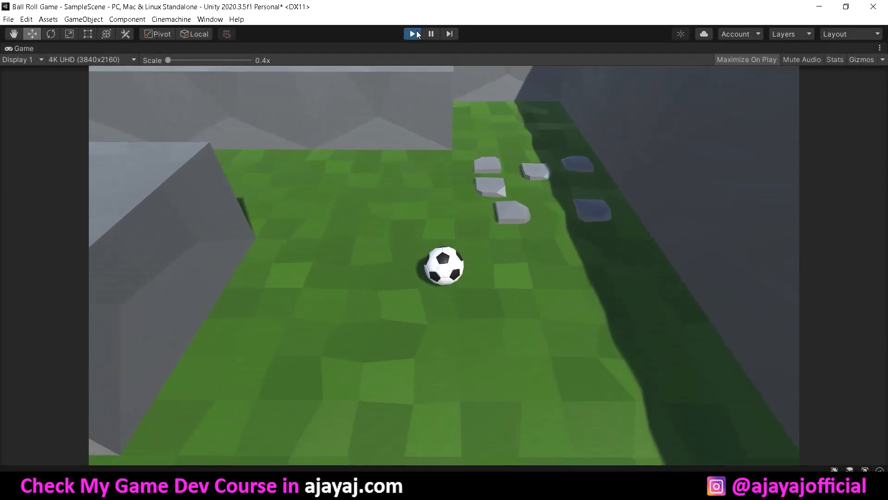
left_click(413, 33)
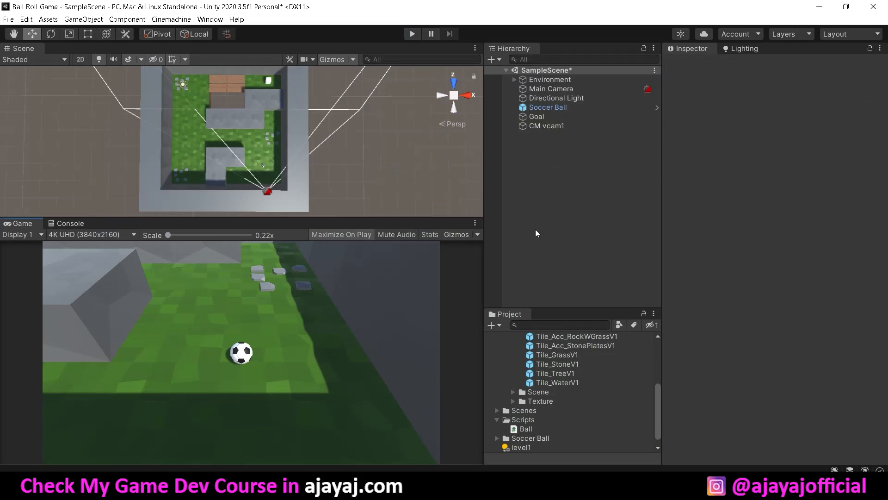